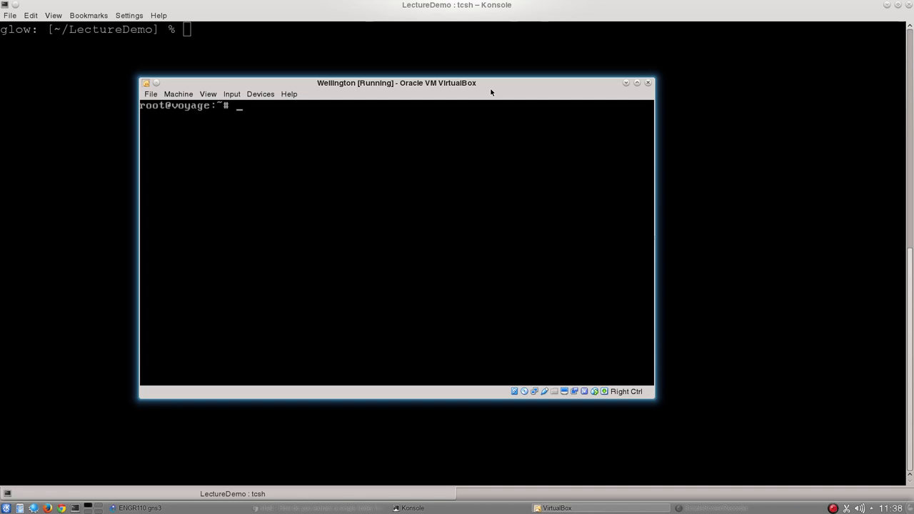
- List the home directory, run ./network_connectivity and interrupt it with Ctrl+C after 10.0.6.2
text(ls)
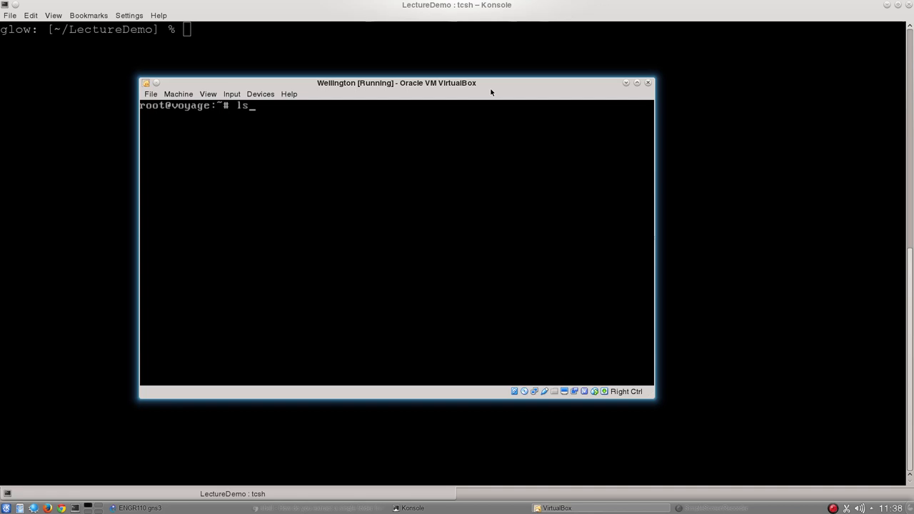
key(Return)
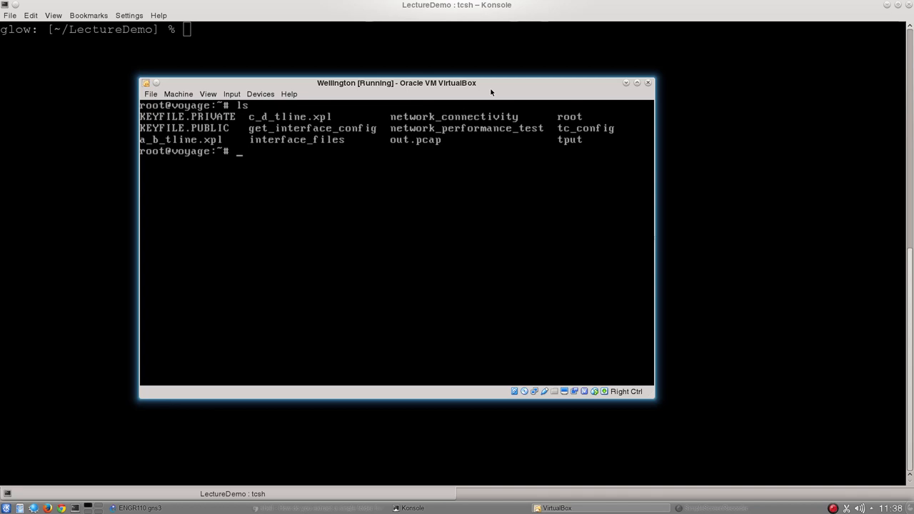
text(./network_)
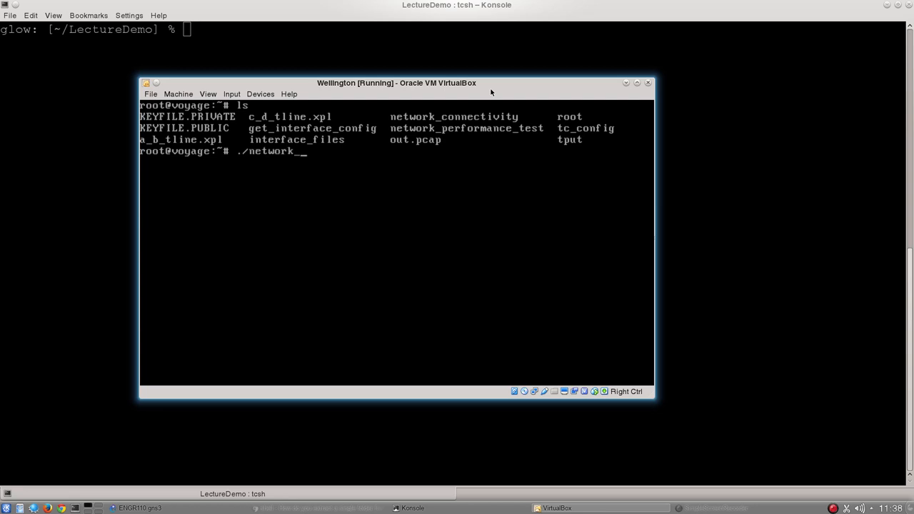
key(Return)
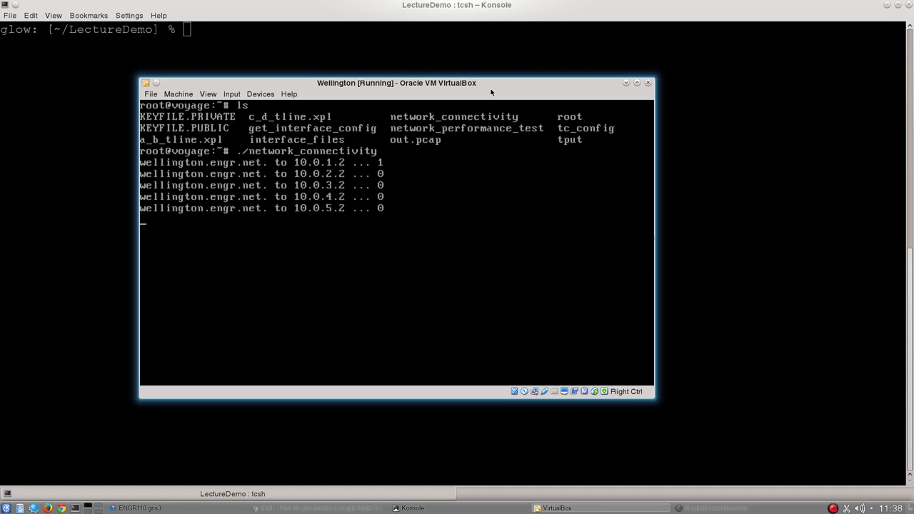
key(ctrl+c)
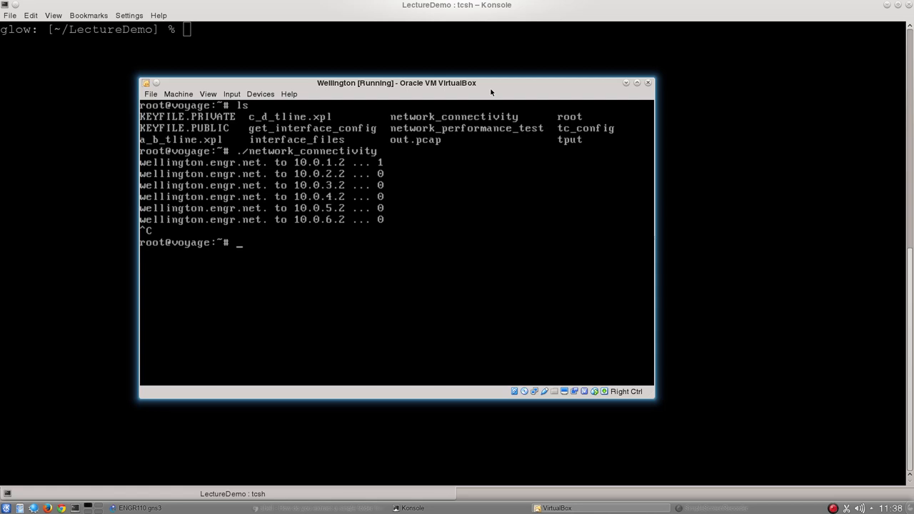
text(scp)
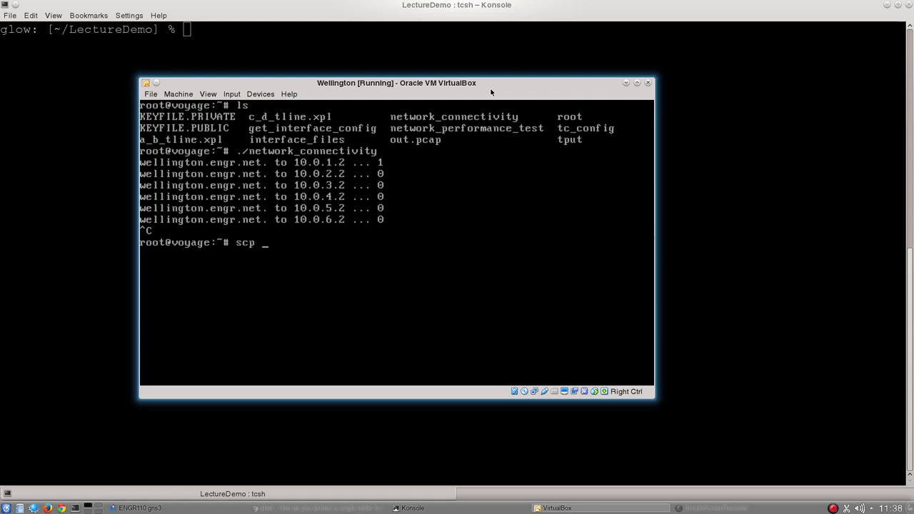
text(network_connectivity)
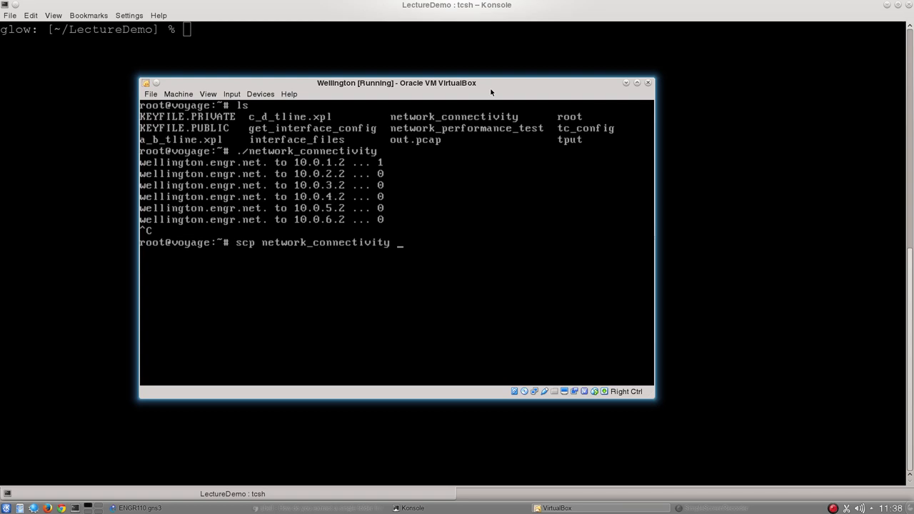
text(elf@)
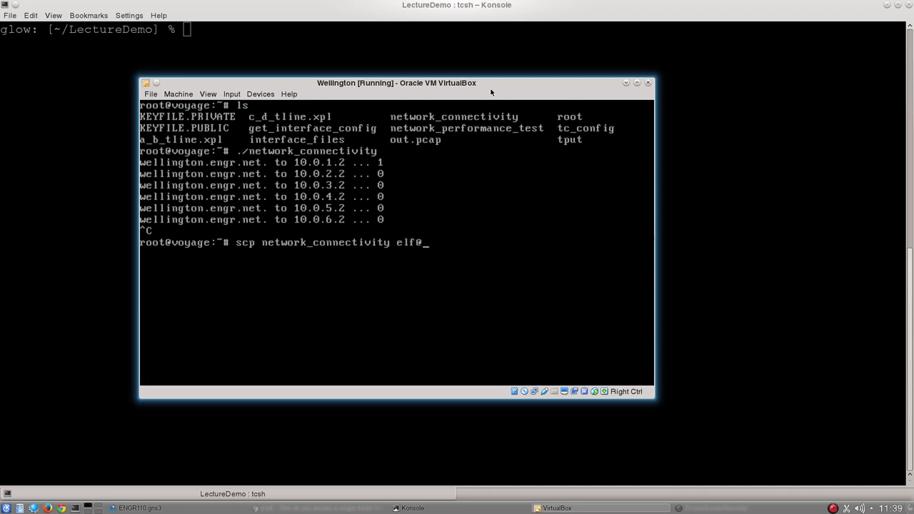
text(192.16)
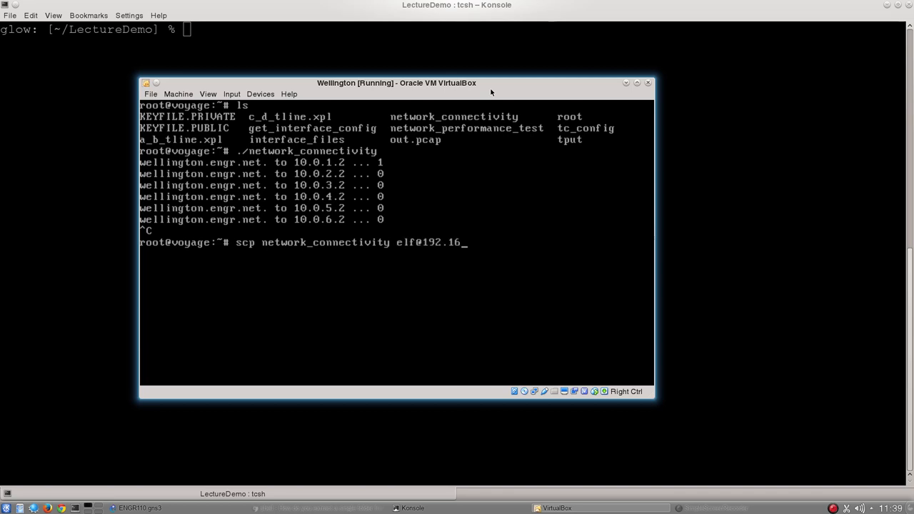
text(8.56.1)
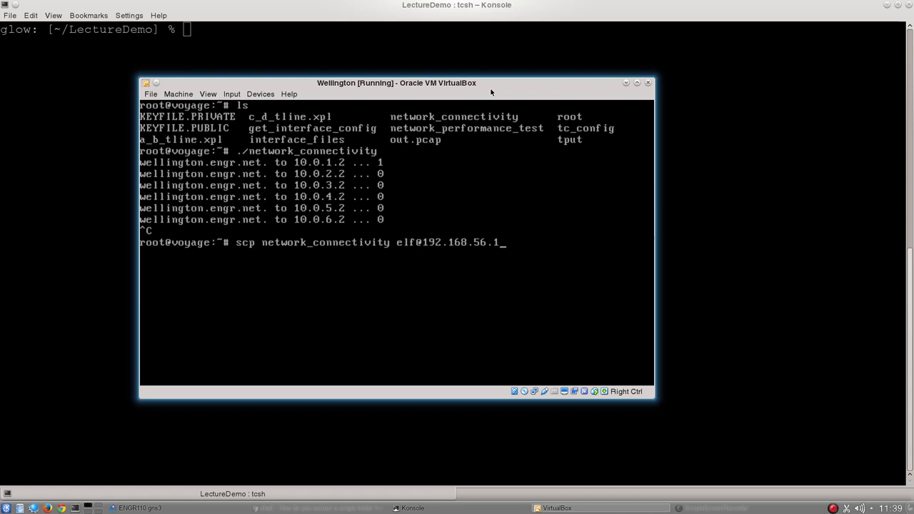
text(:~/)
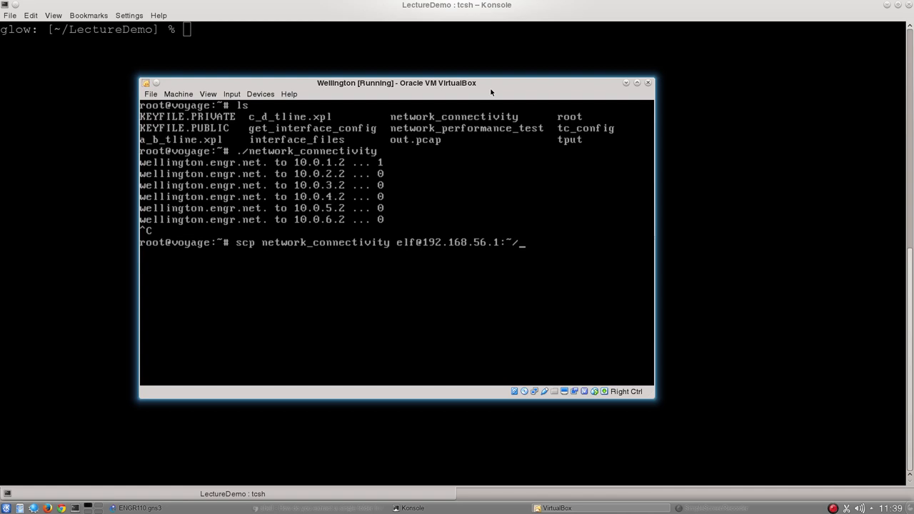
key(Return)
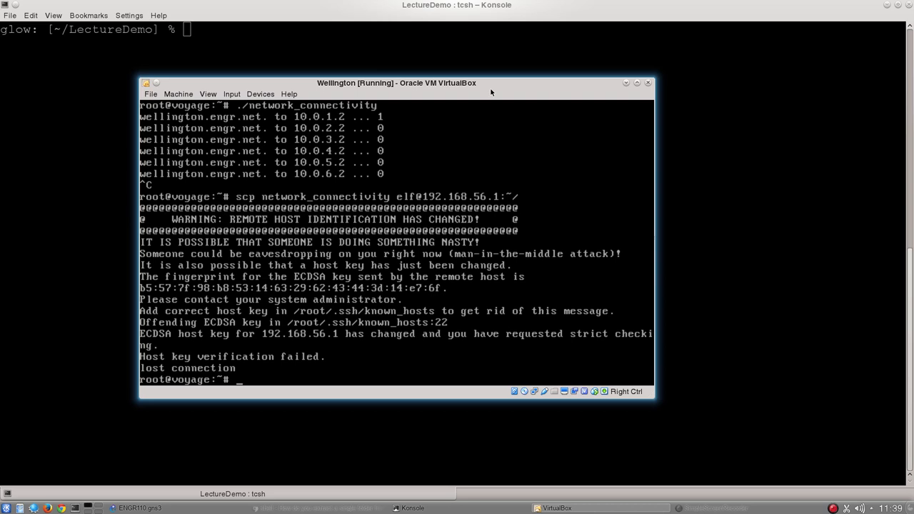
- Remove the stale known_hosts key for 192.168.56.2 with ssh-keygen -R
text(s)
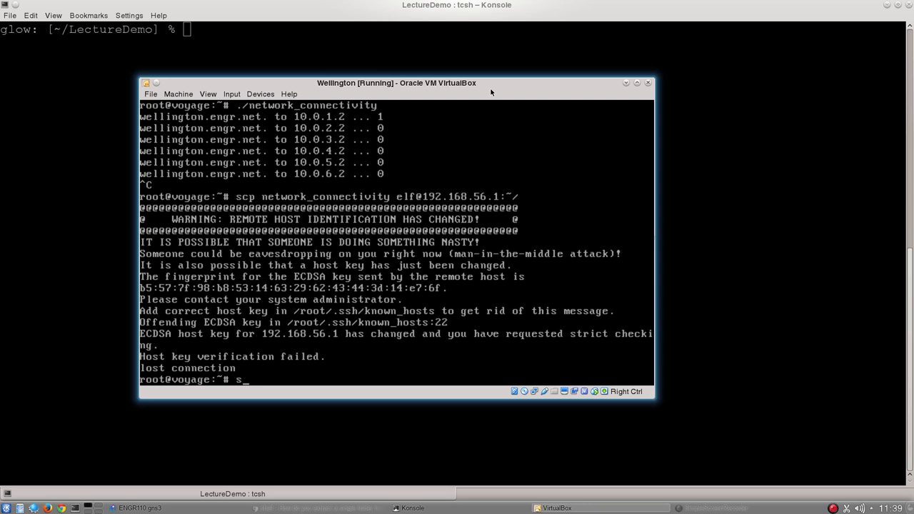
text(sh)
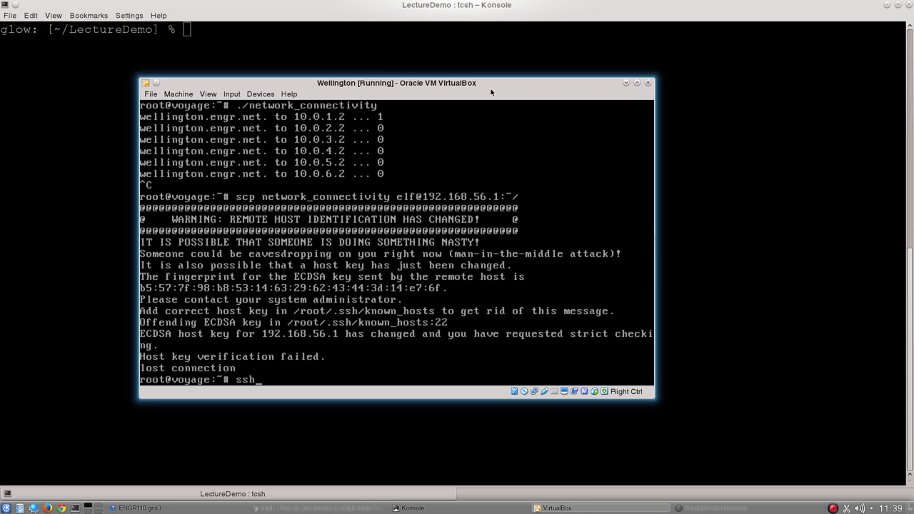
text(-k)
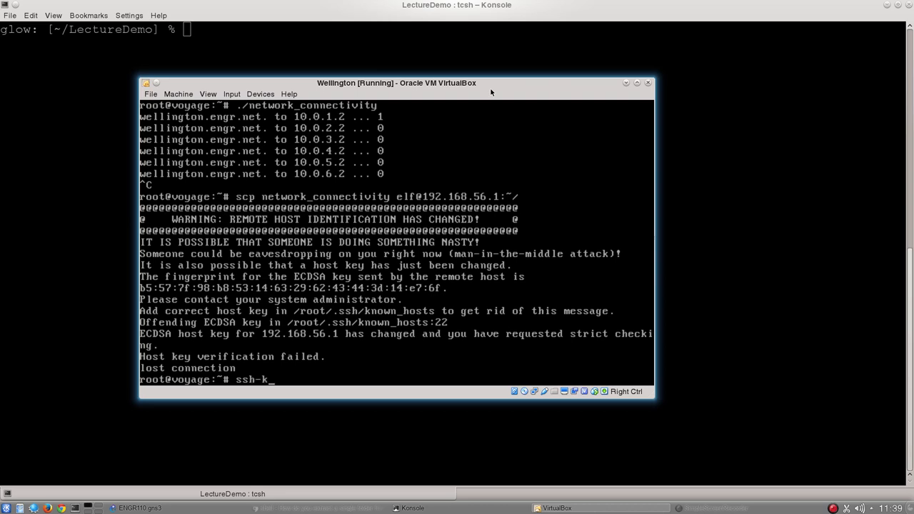
text(eygen -R)
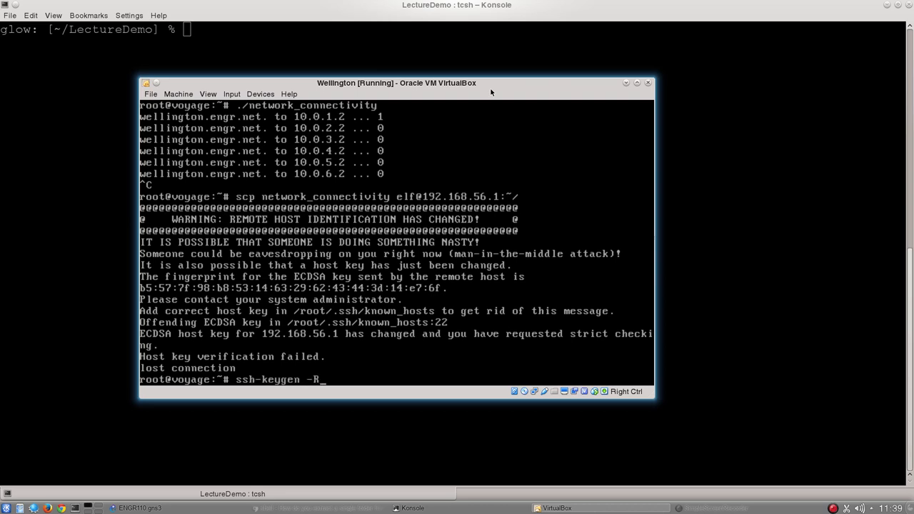
text(192.168)
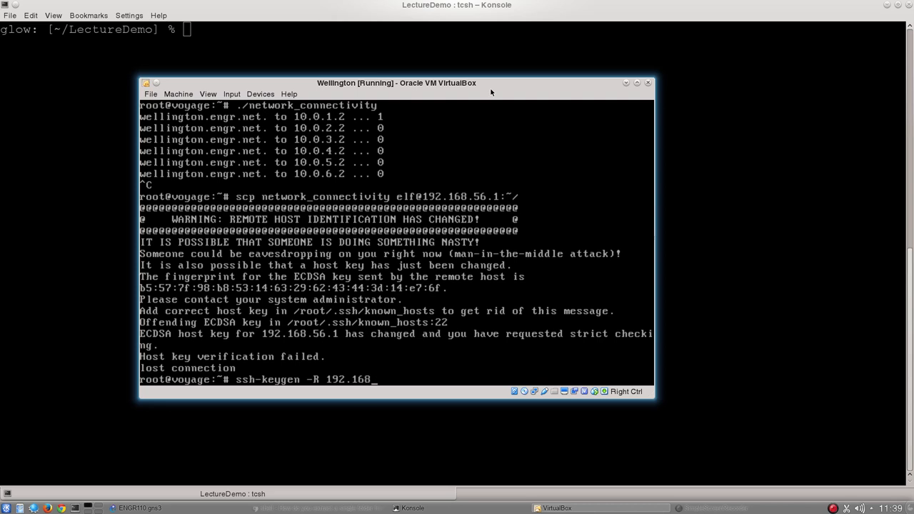
key(Return)
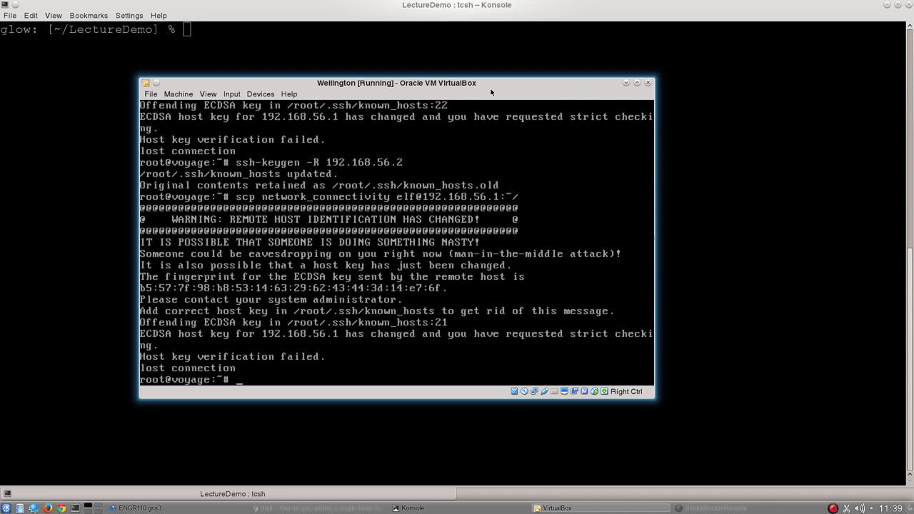
- Remove the old 192.168.56.1 key and answer yes so the scp completes
text(ssh-keygen -R 192.168.56.2)
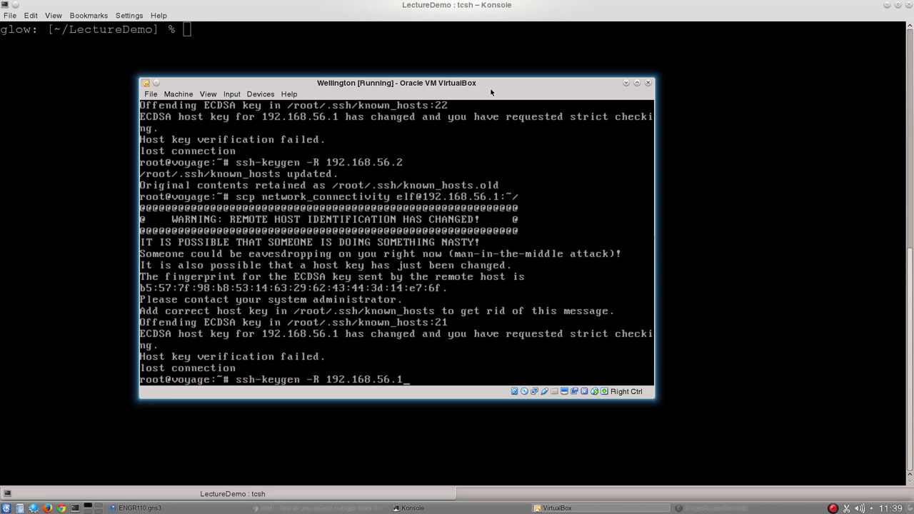
key(Return)
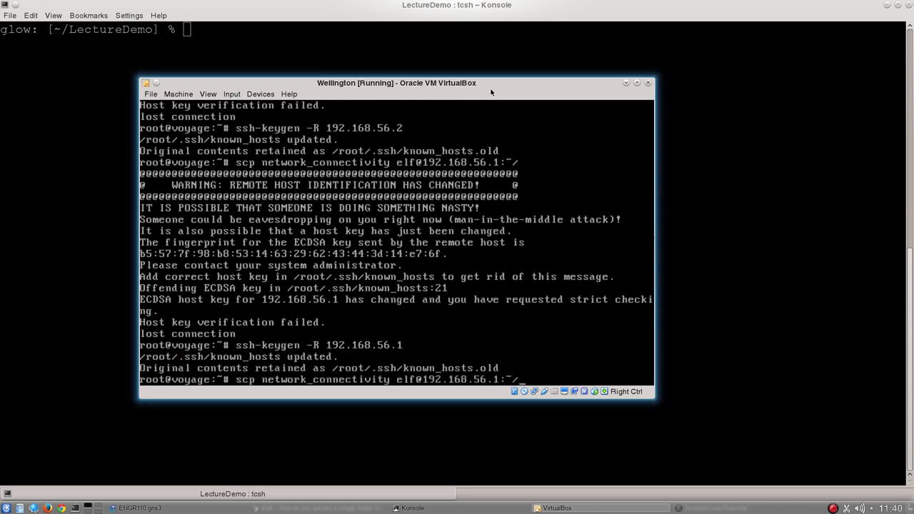
text(yes/no)? yes)
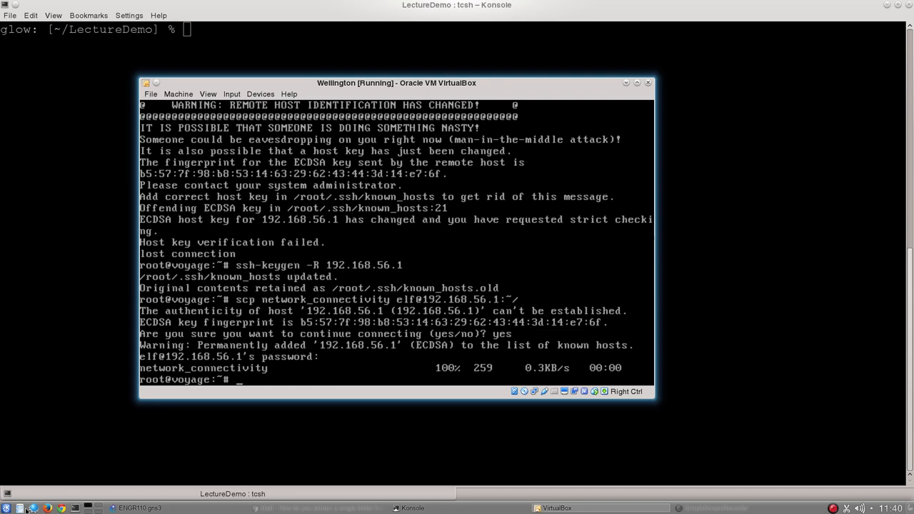
mouse_move(51, 366)
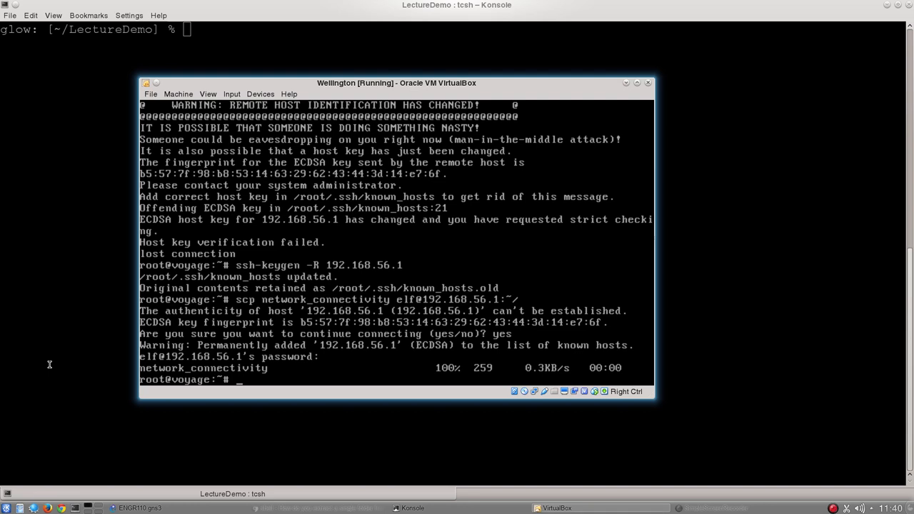
- Run ./network_connectivity with output redirected to FinalBashScriptOutput, answering yes to the host key prompt
text(ls)
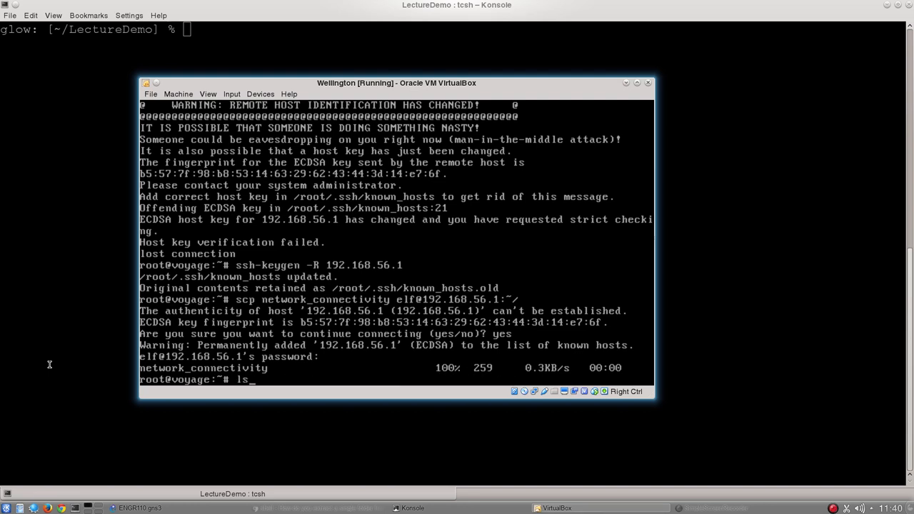
text(./network_connectivity)
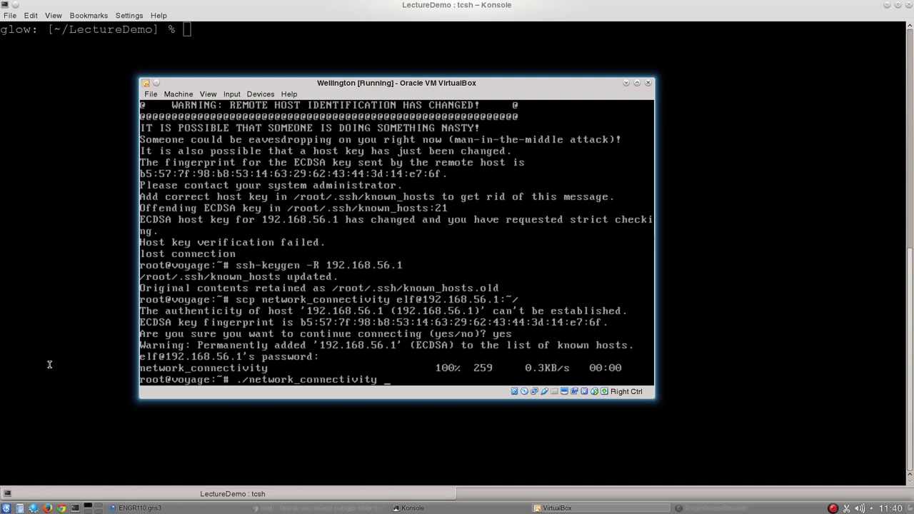
text(>)
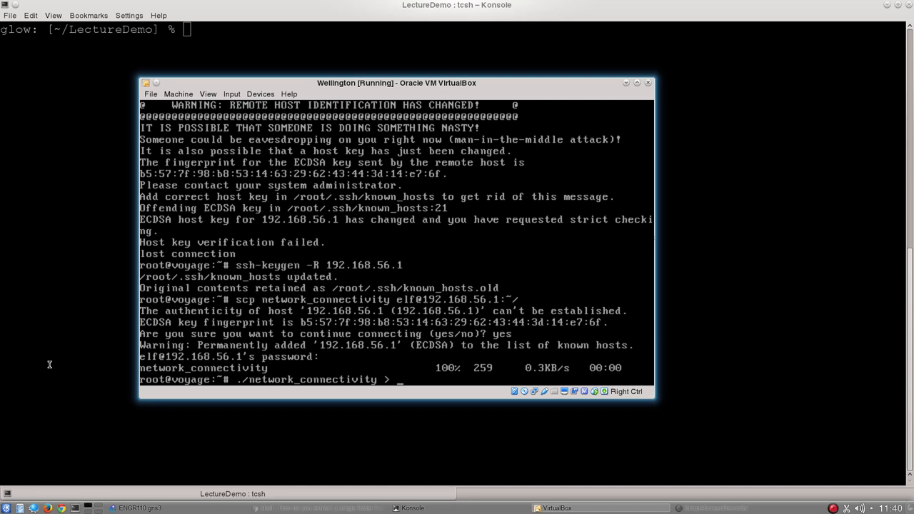
text(FinalB)
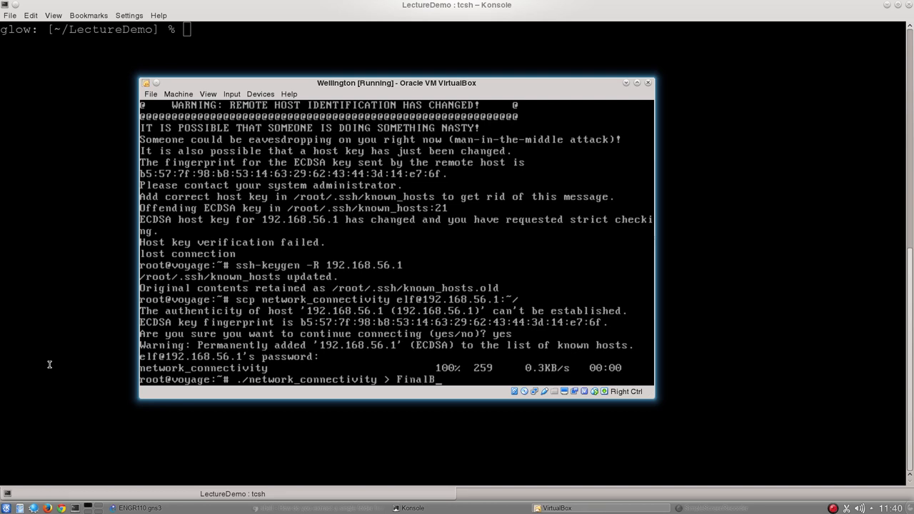
text(ashScript)
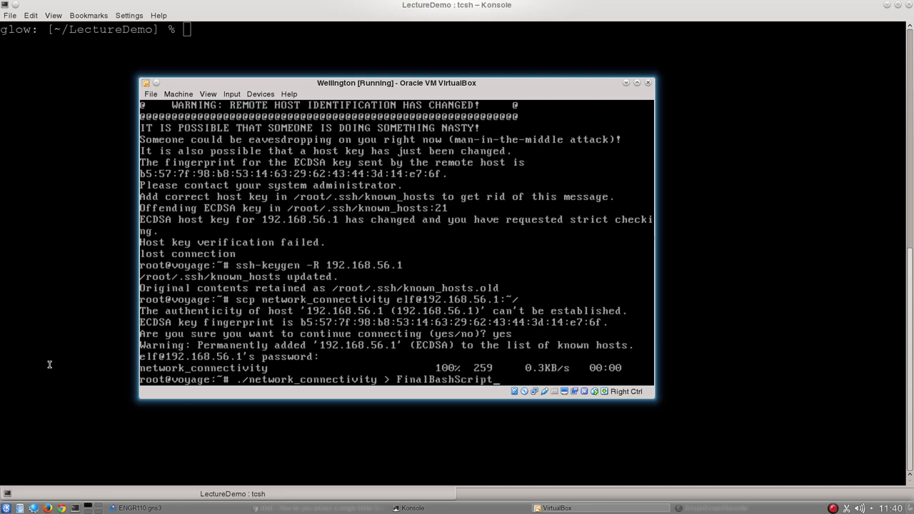
text(Output)
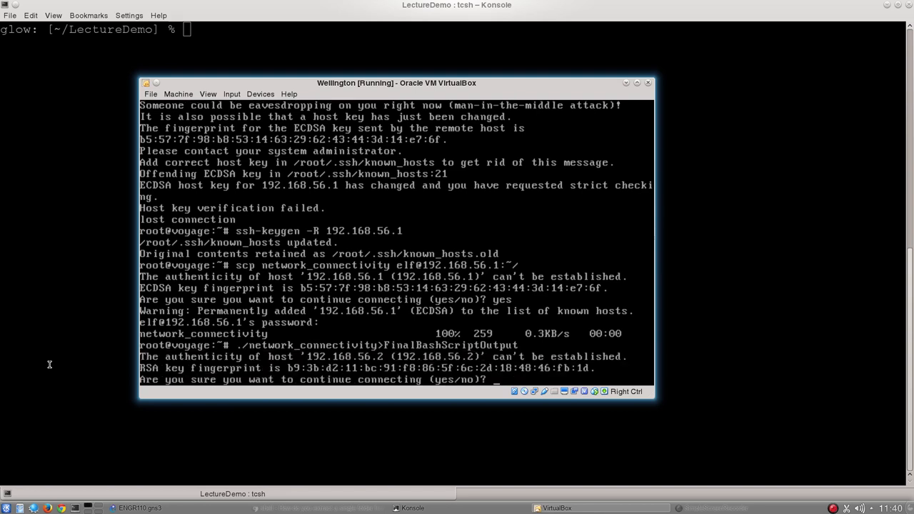
text(yes)
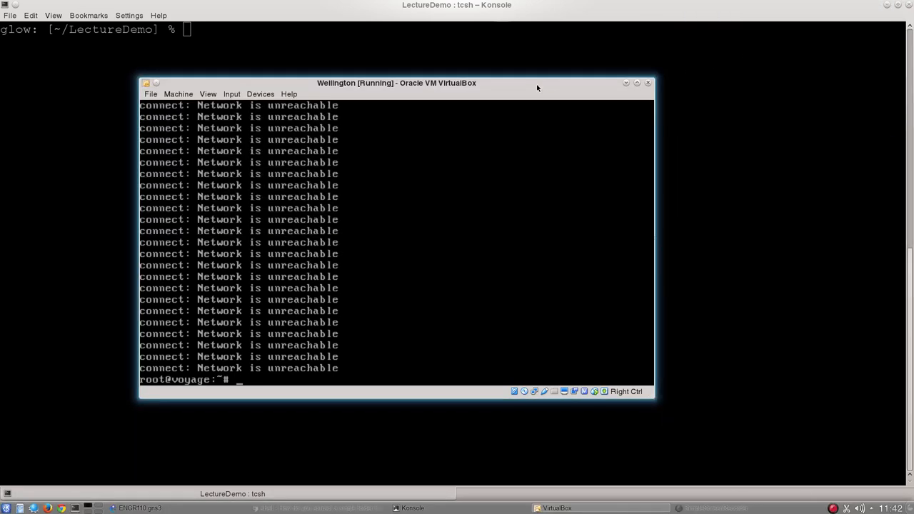
- List the home directory and clear the 192.168.56.1 key with ssh-keygen -R
text(ls)
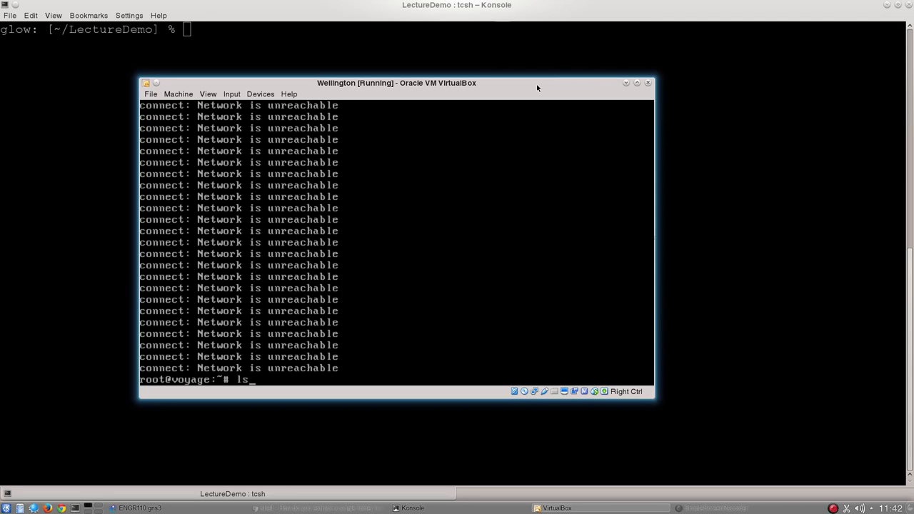
key(Return)
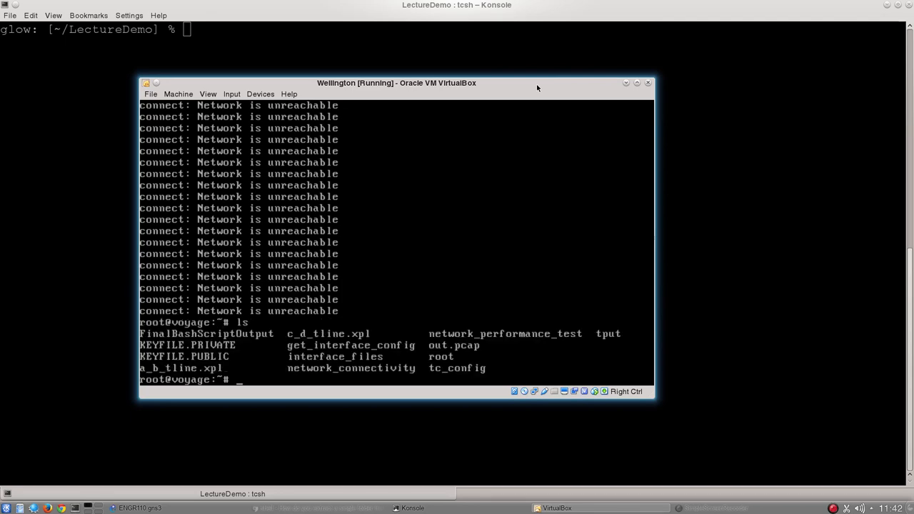
mouse_move(537, 87)
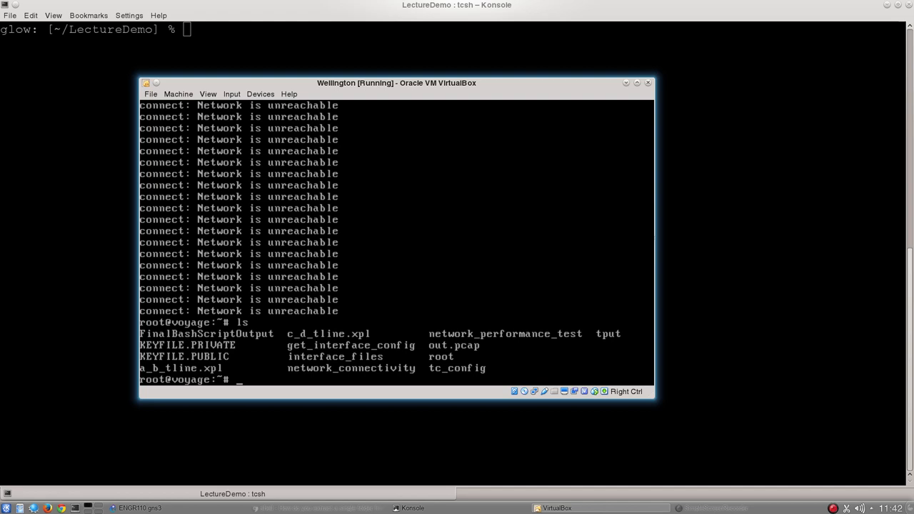
text(ssh-keygen -R 192.168.56.1)
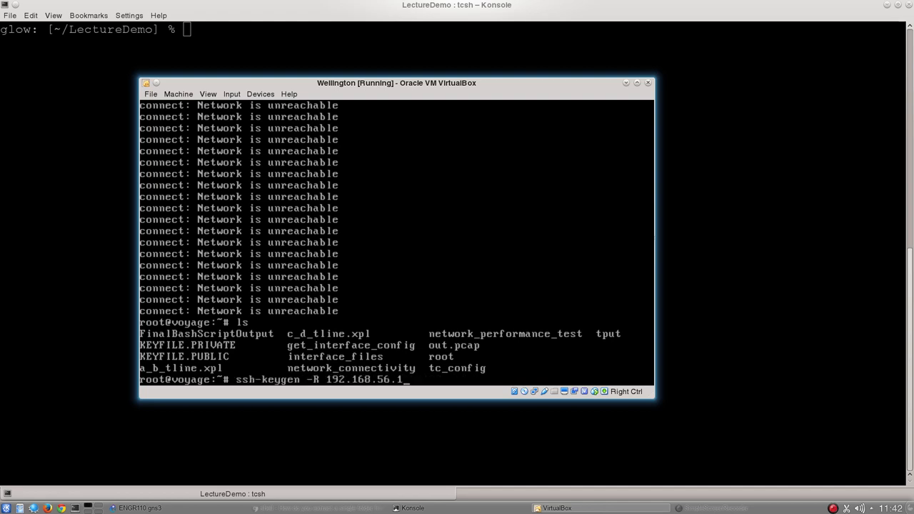
text(scp network_connectivity elf@192.168.56.1:~/)
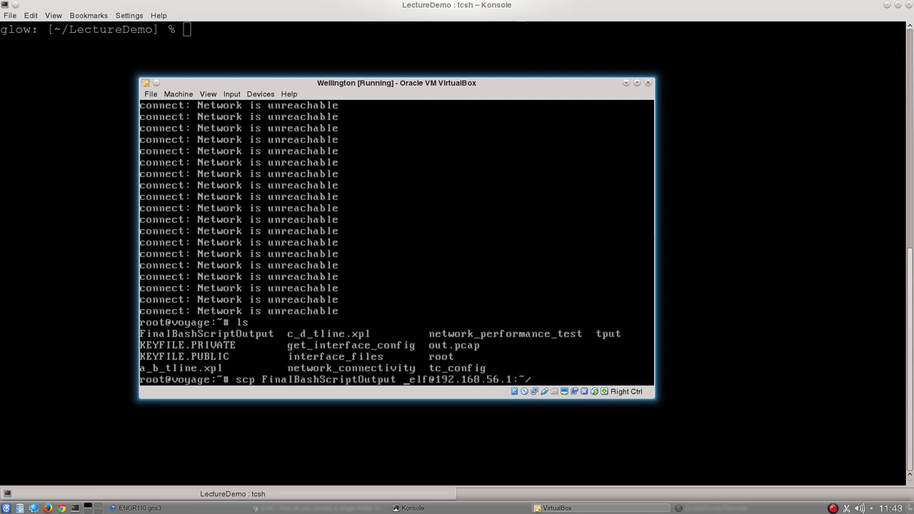
key(Return)
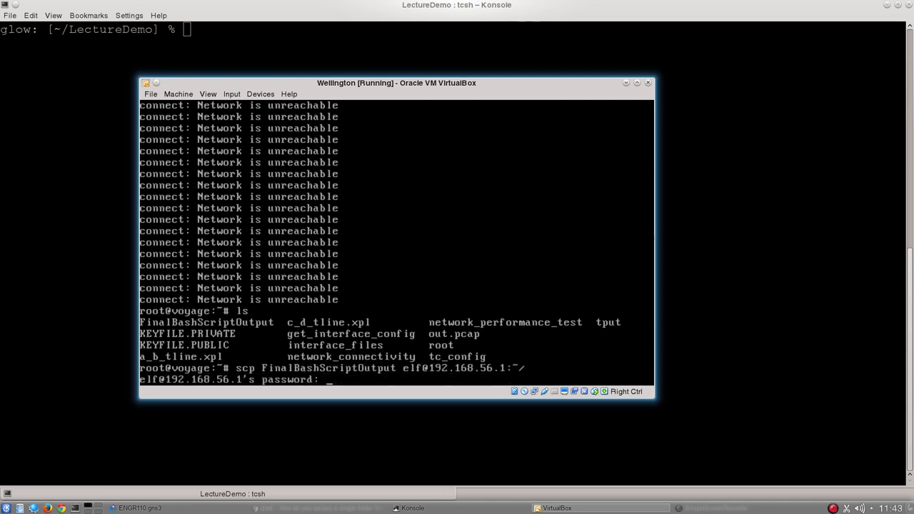
key(Return)
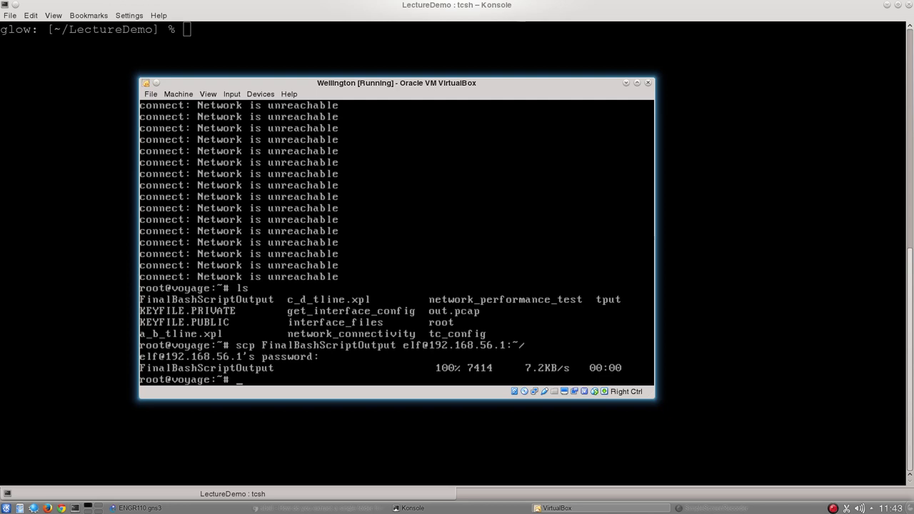
- Create and open a new interface_copier script in nano
text(nano)
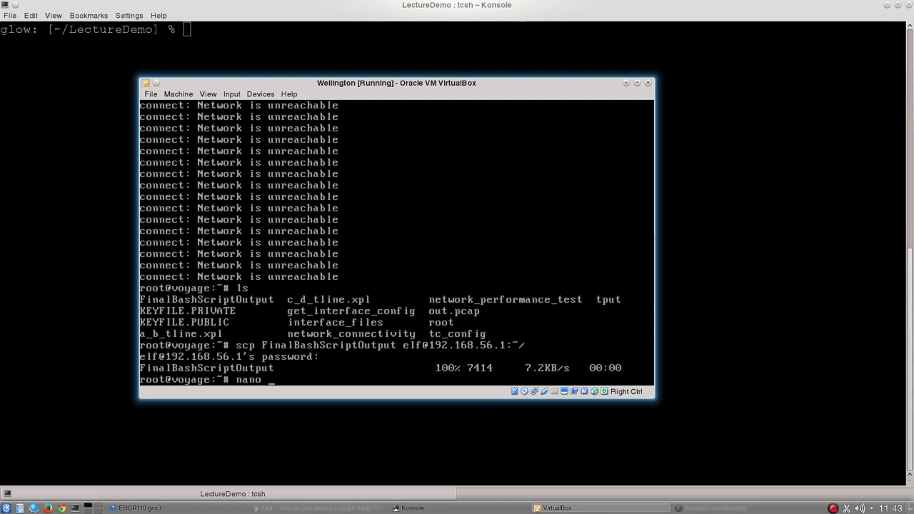
text(interfave)
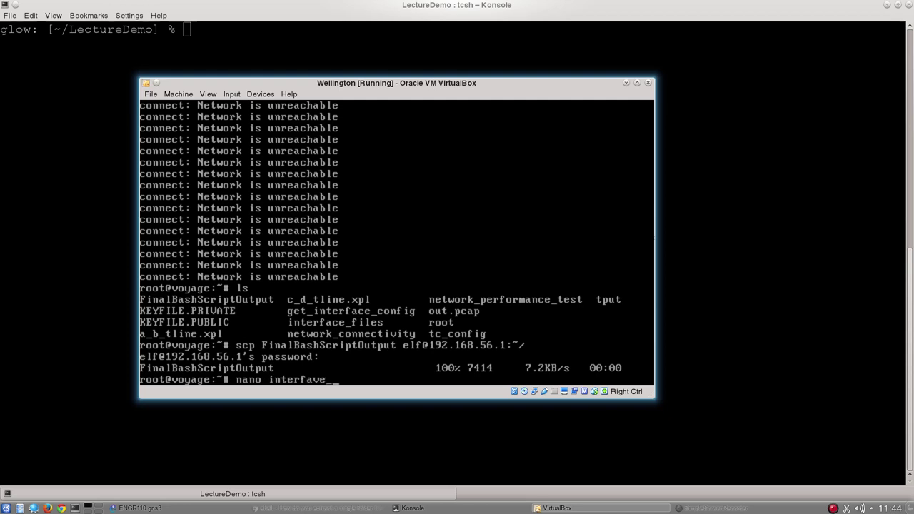
text(_copier)
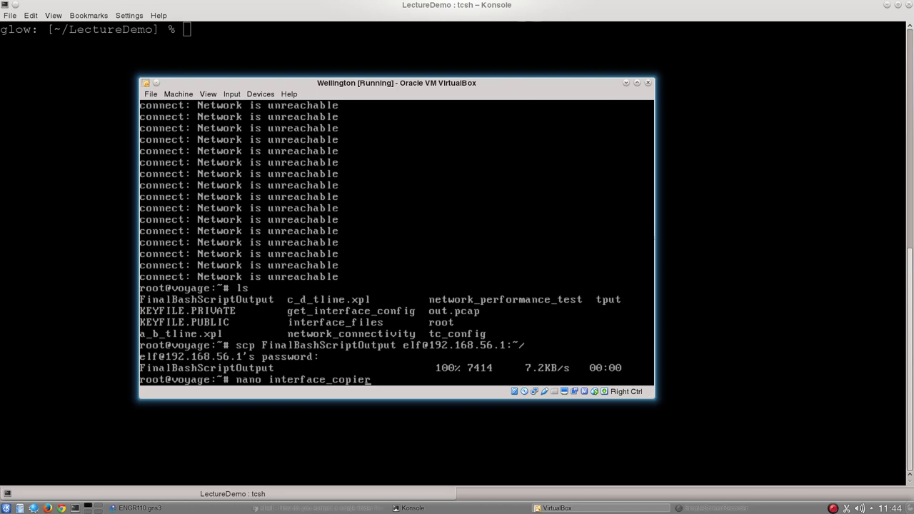
key(Return)
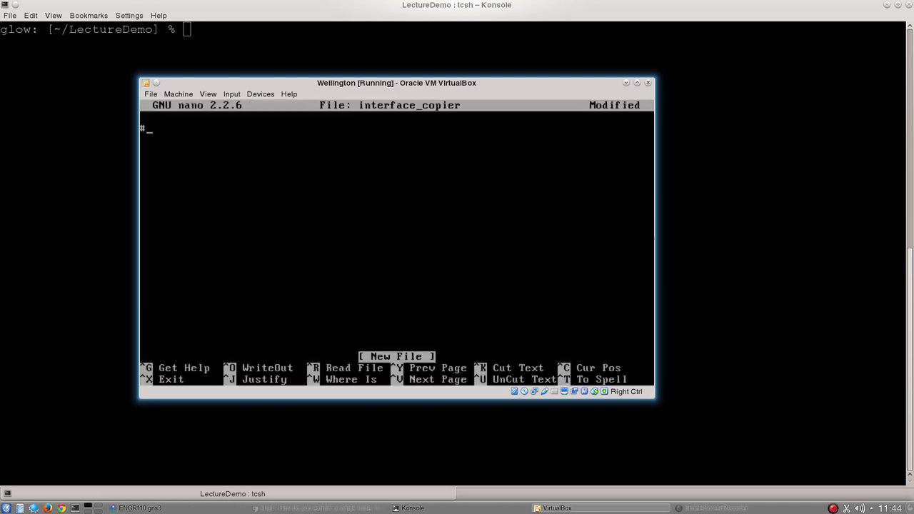
- Write the shebang and a for loop header over hosts {2..15} followed by do
text(!/bin/bash)
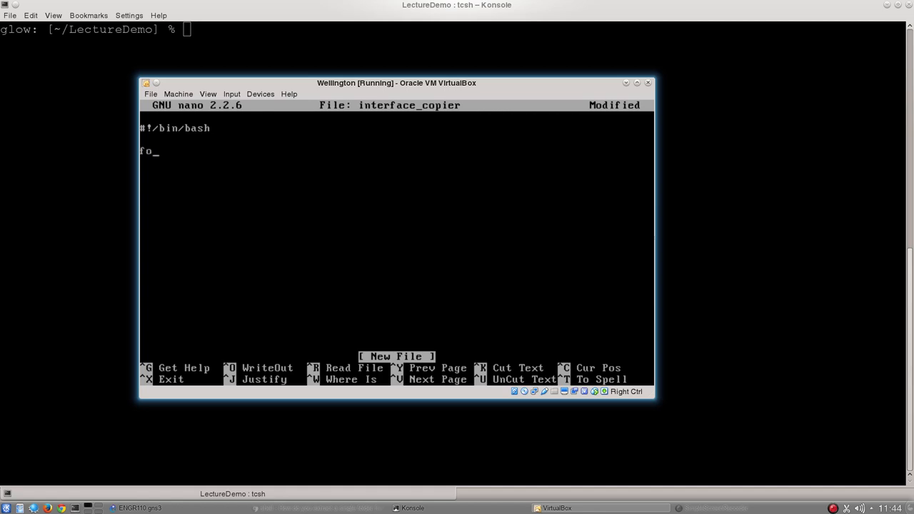
text(r i in)
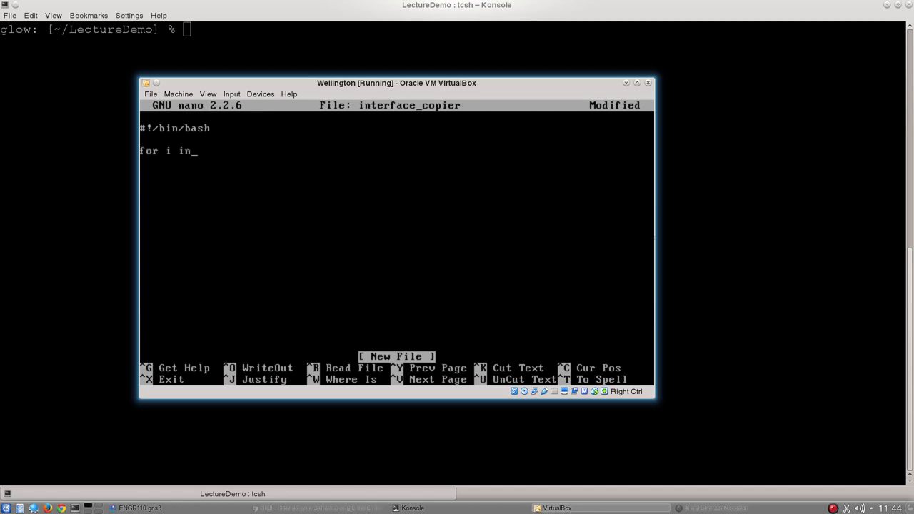
text({2.})
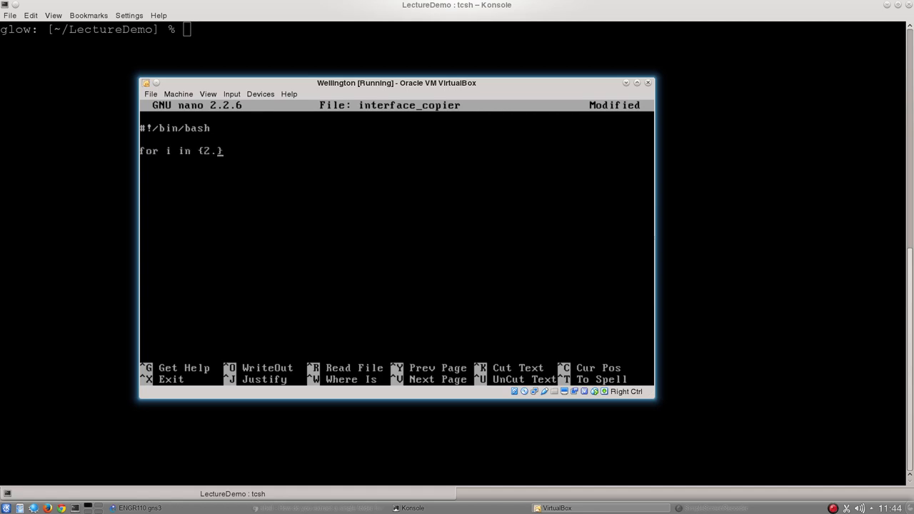
text(.15};)
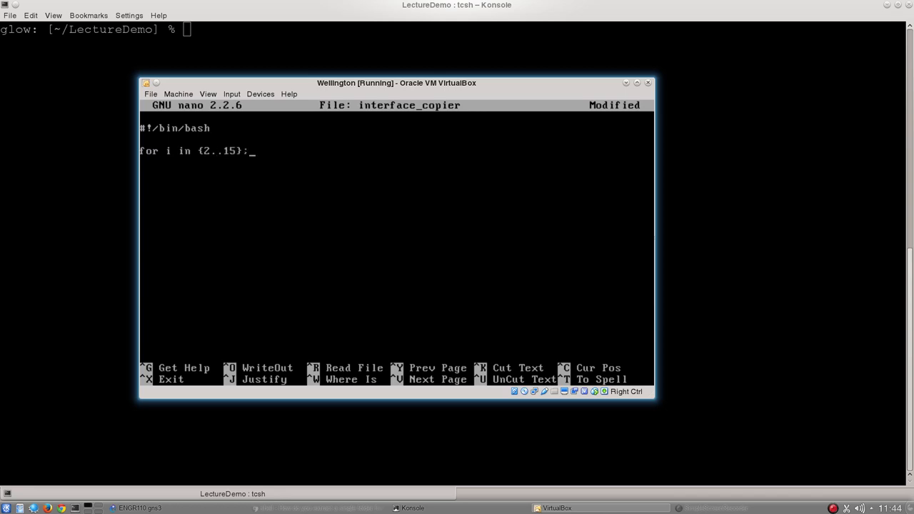
text(do)
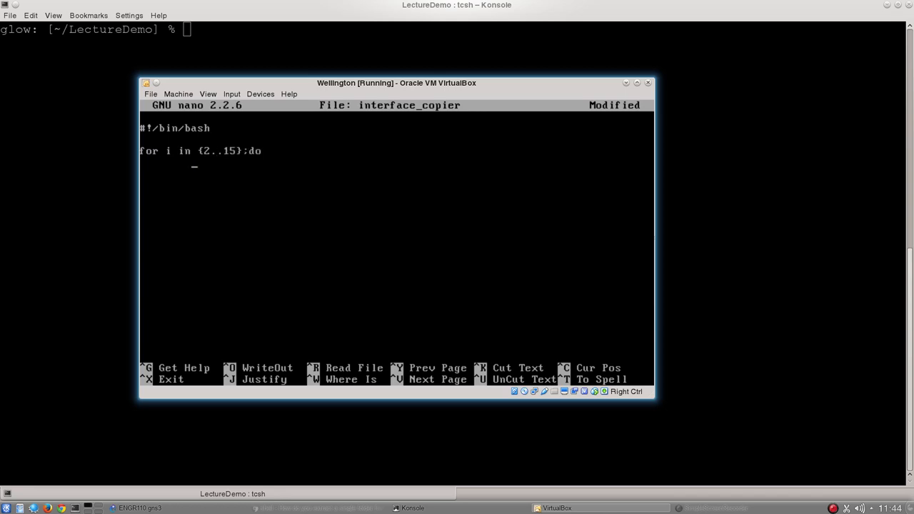
text(scp ro)
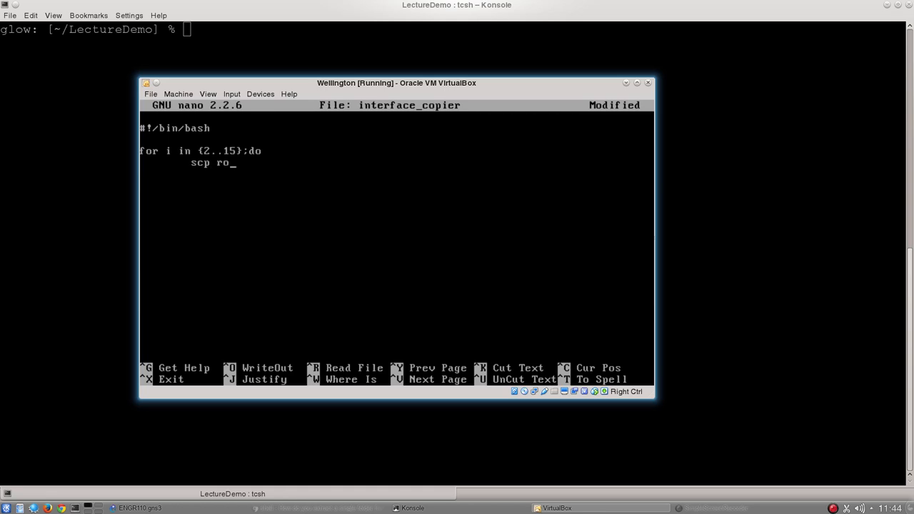
text(ot@192.)
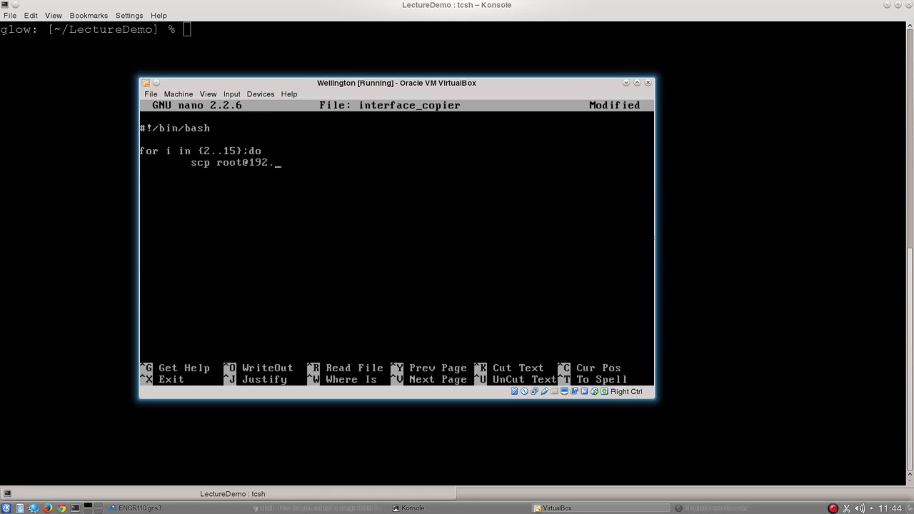
text(168.56.)
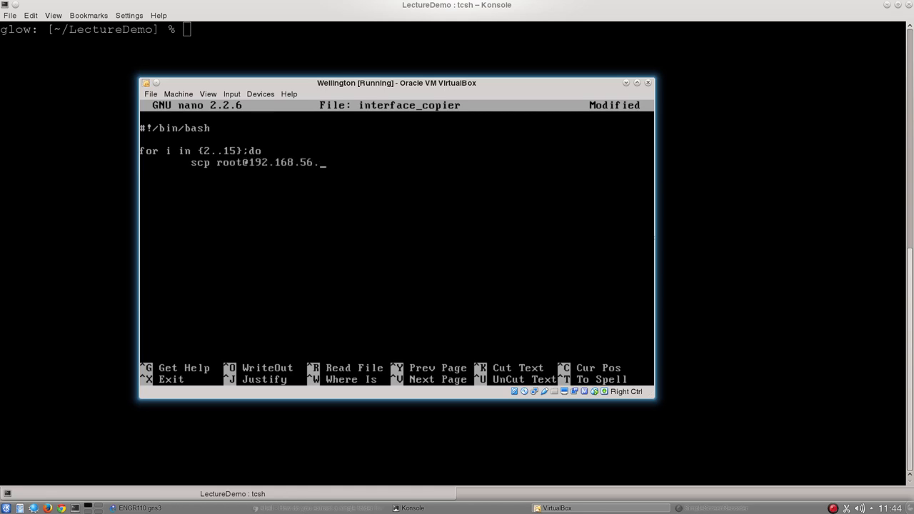
text($i)
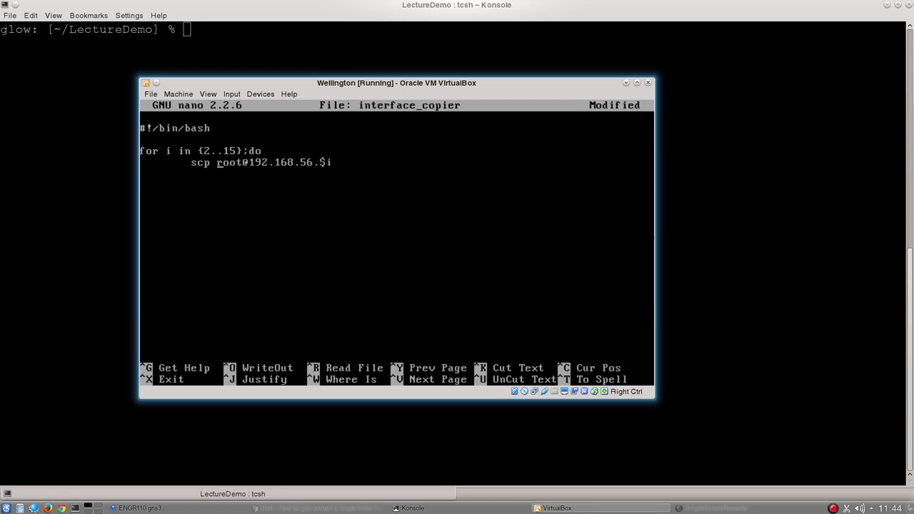
text(-i)
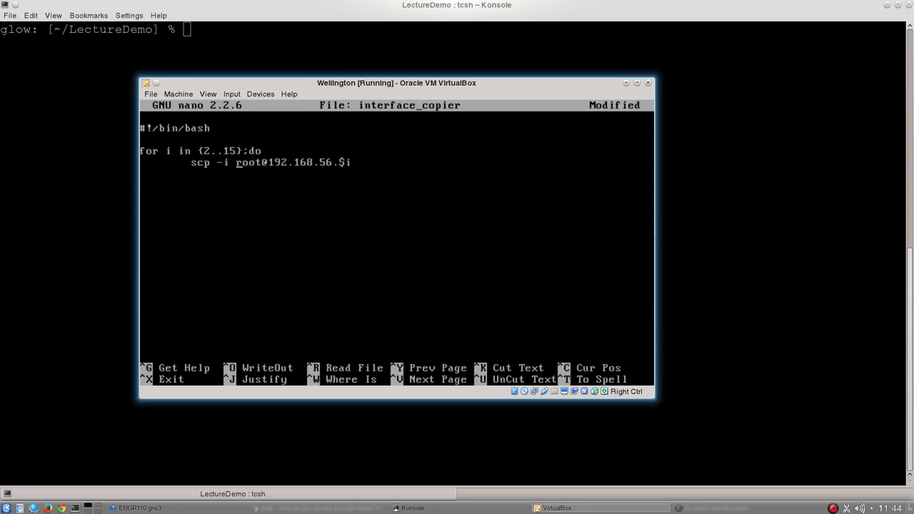
text(KEYFILE.PRIVATE)
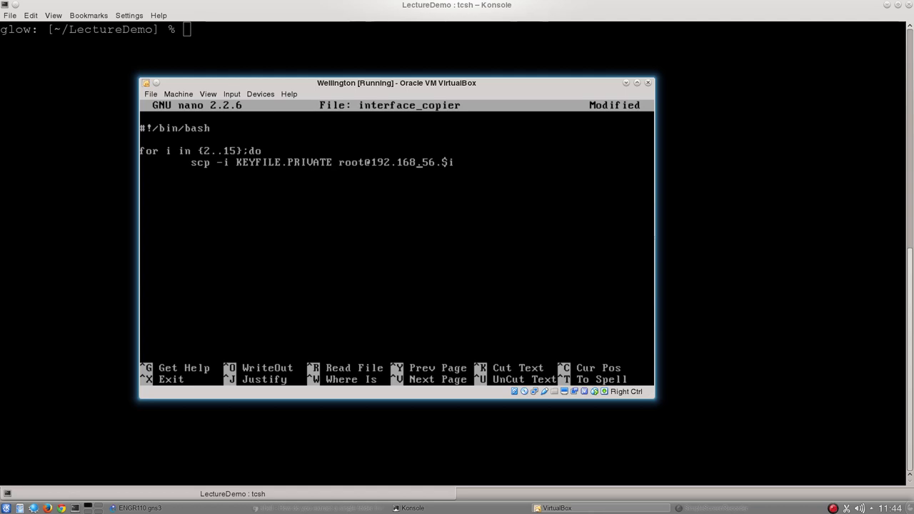
text(.)
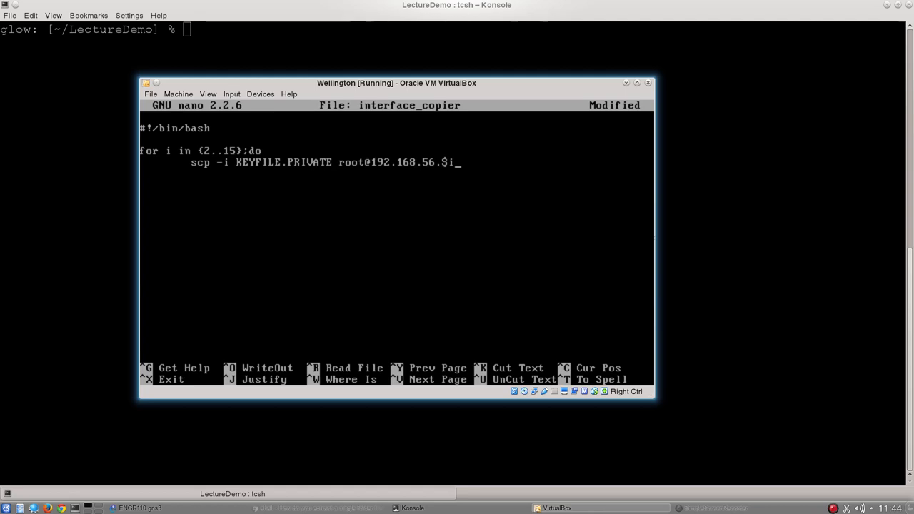
text(:/)
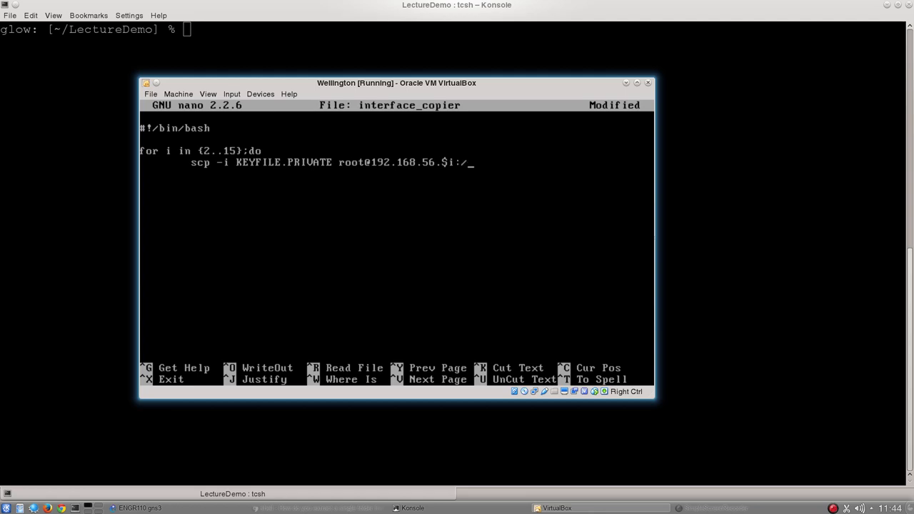
text(etc/network)
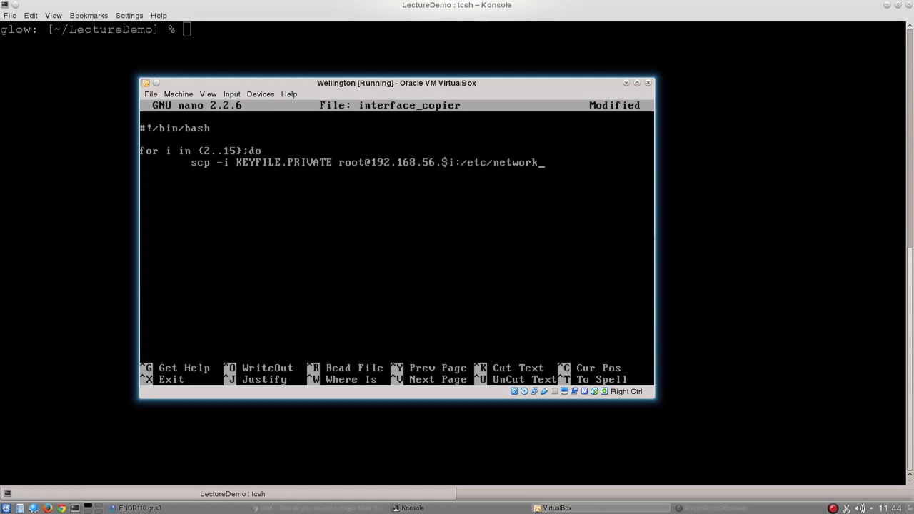
text(interfaces)
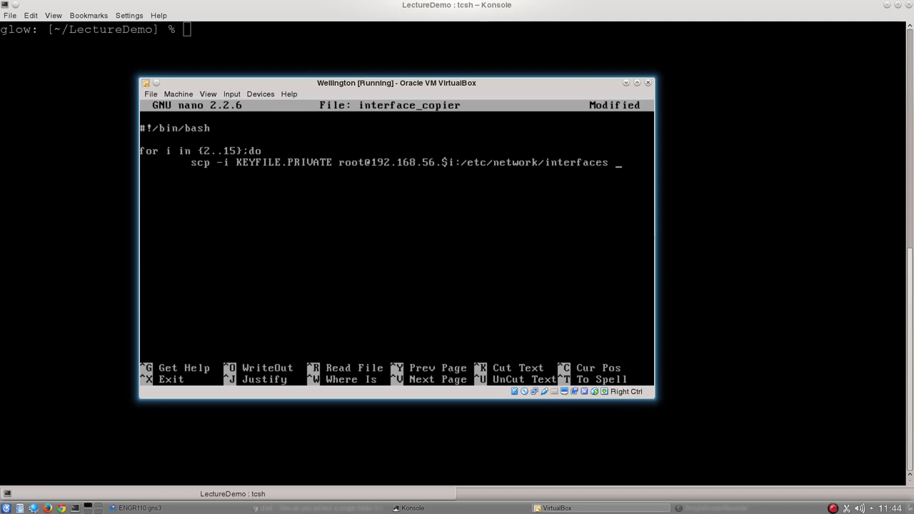
- Set the destination to ~/interfaces/interface.$i and close the loop with done
text(~/interafce)
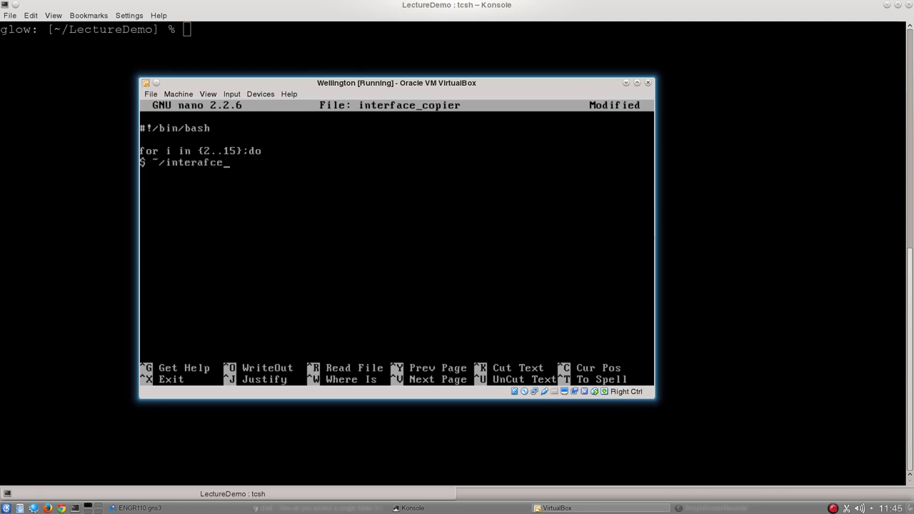
key(BackSpace)
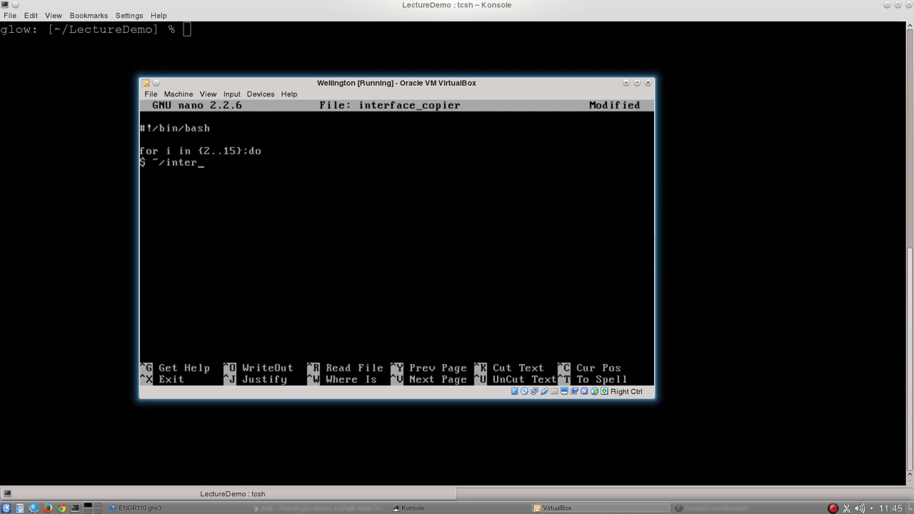
text(faces)
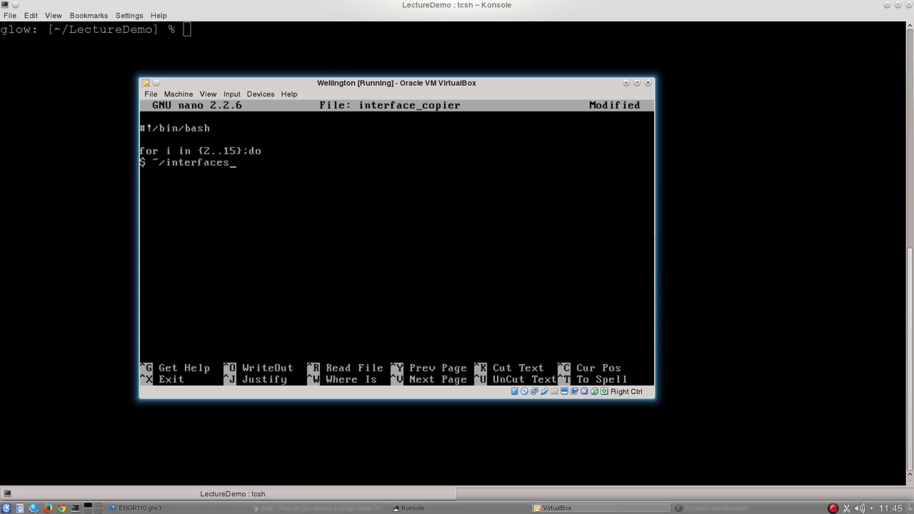
text(/)
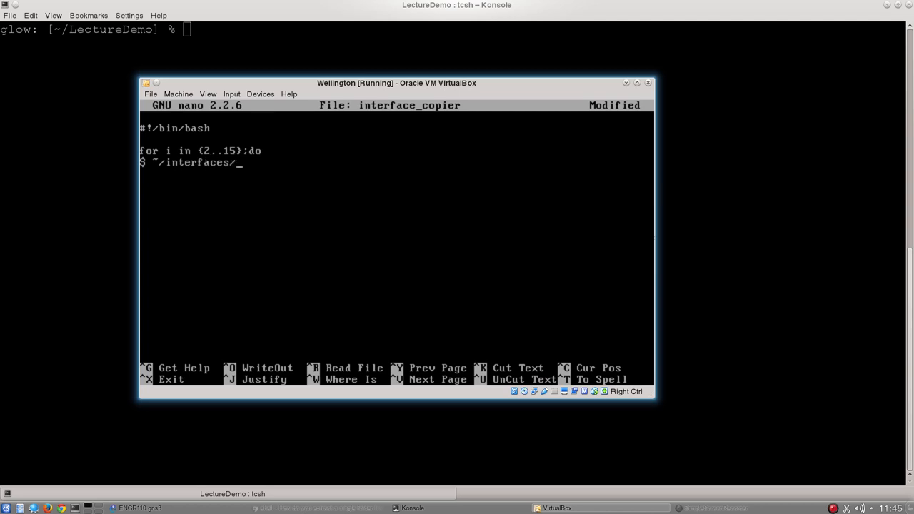
text(interface)
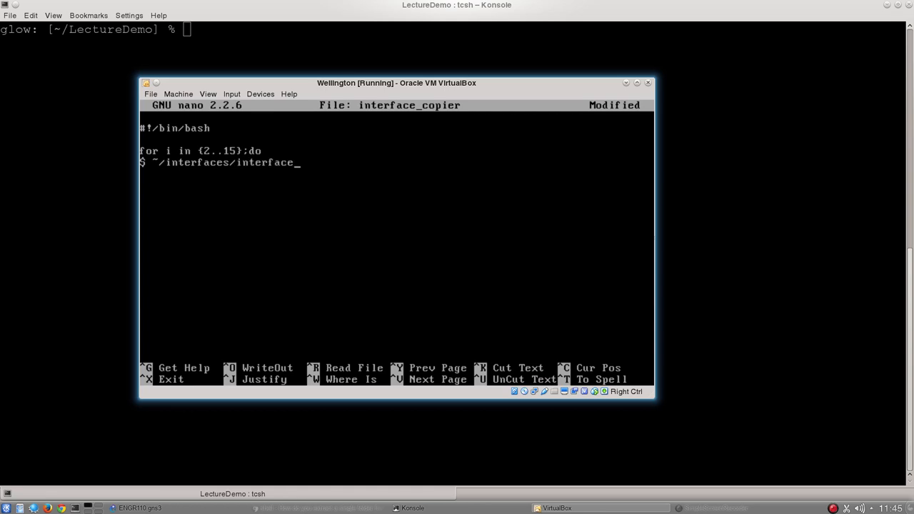
text(.$i:/etc/network)
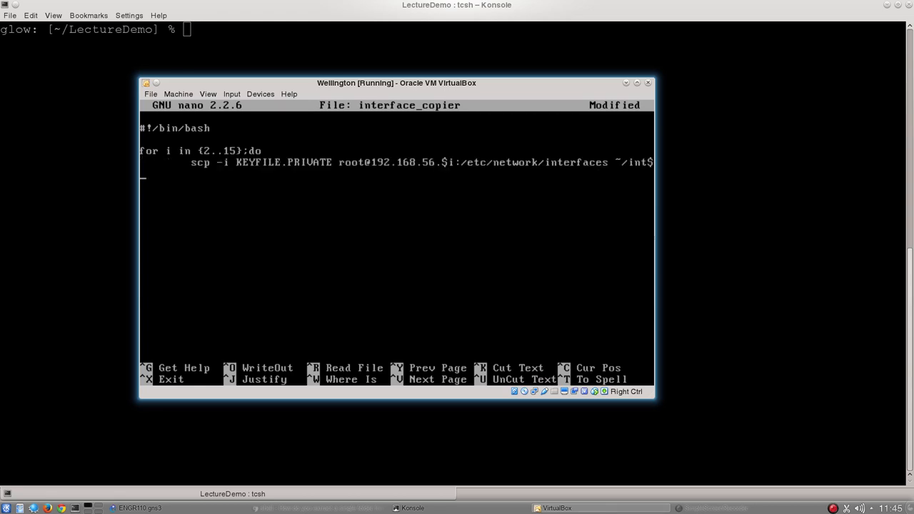
text(done)
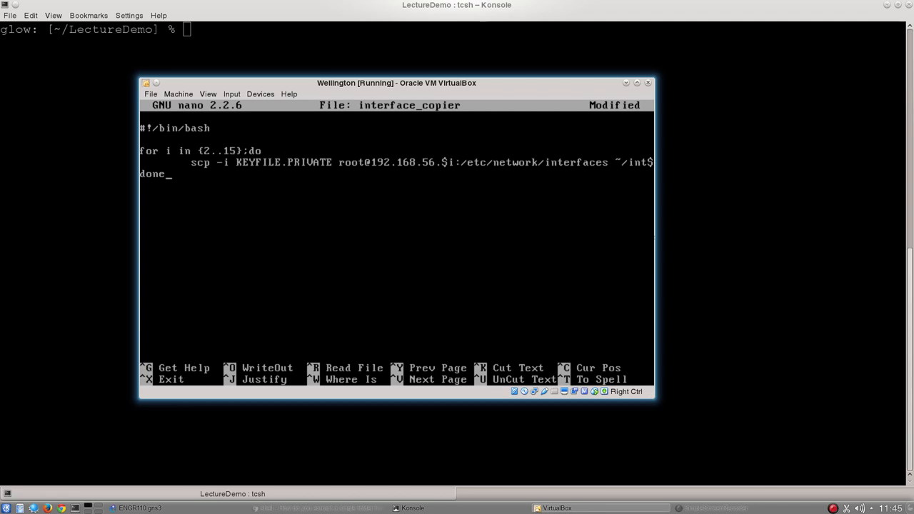
- Save interface_copier, leave nano and start chmod +x on it
key(ctrl+x)
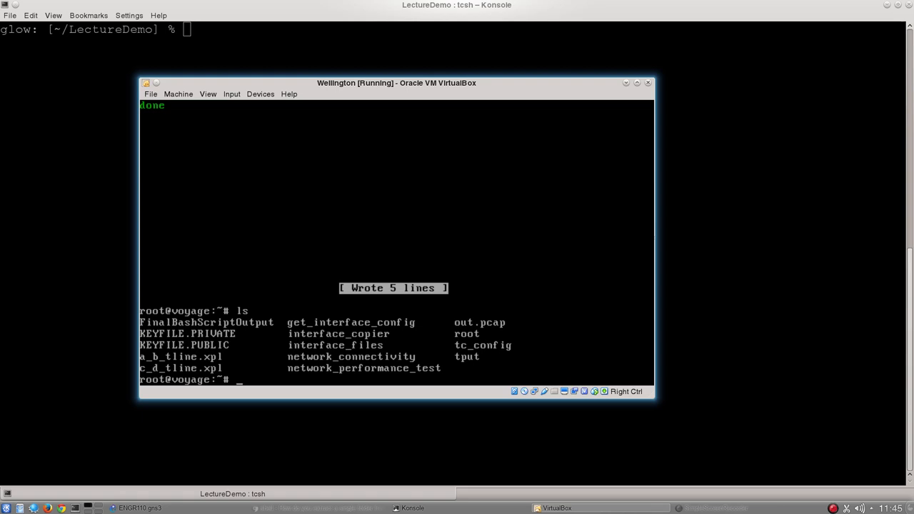
text(chmod =X)
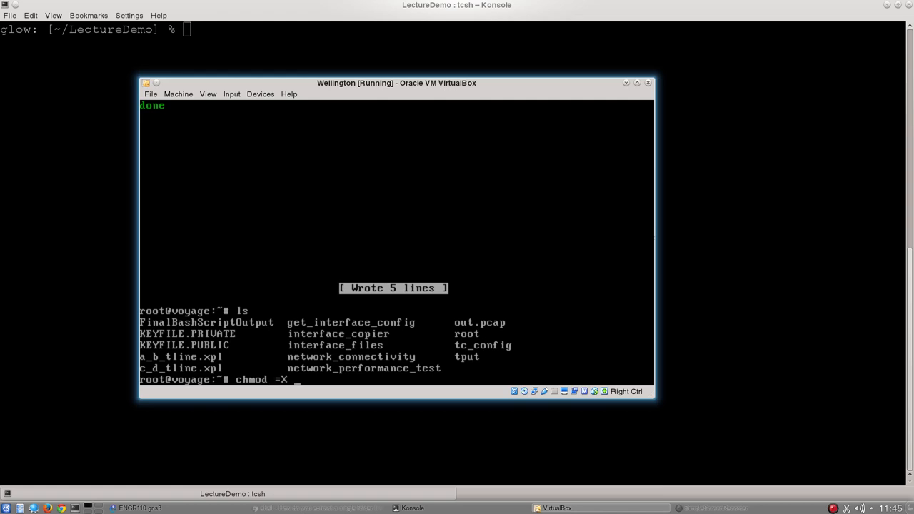
key(BackSpace)
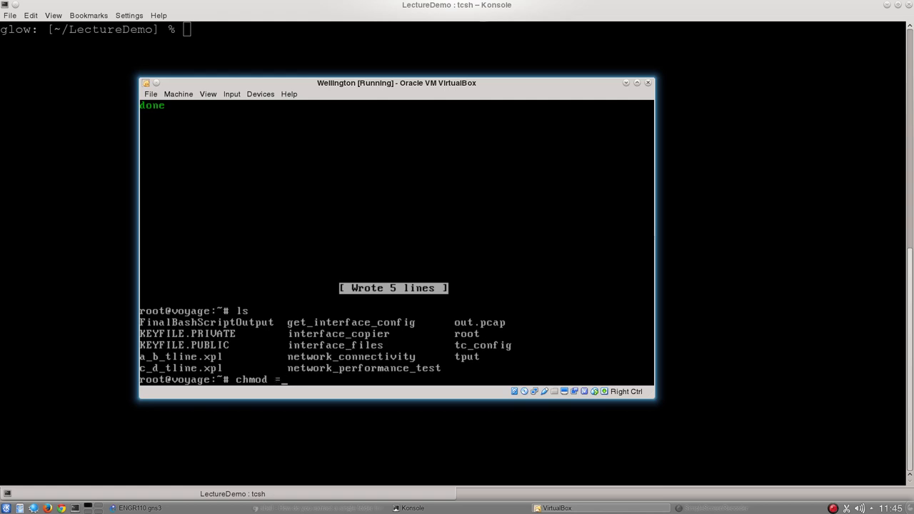
text(+x)
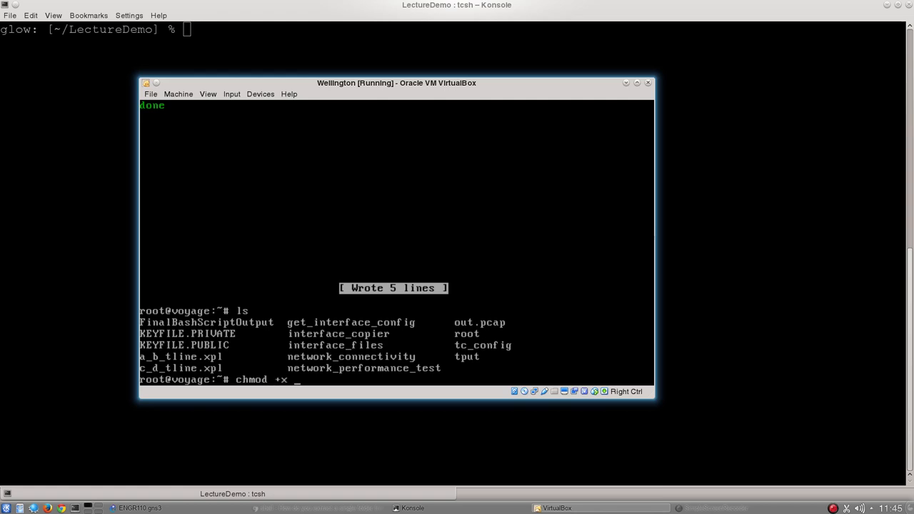
- Make interface_copier executable and run it, getting 'No such file or directory' for interfaces 2 through 15
text(interface)
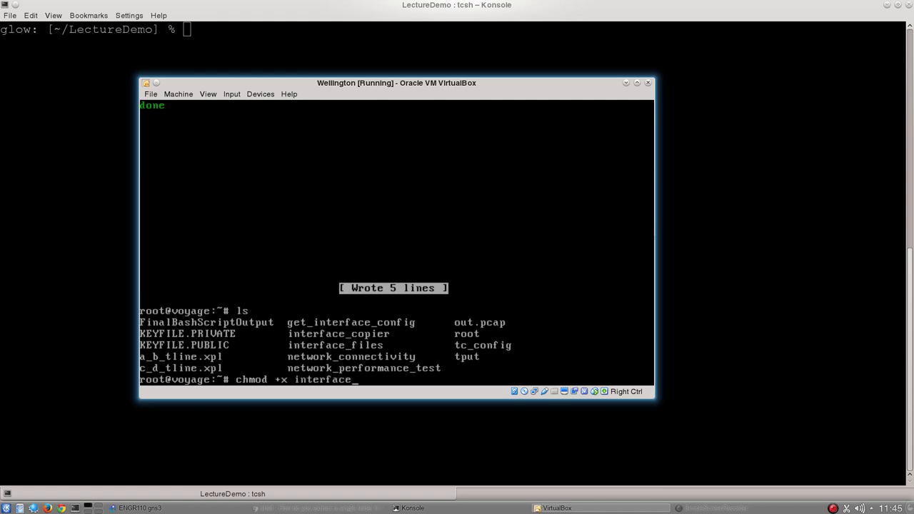
text(copier)
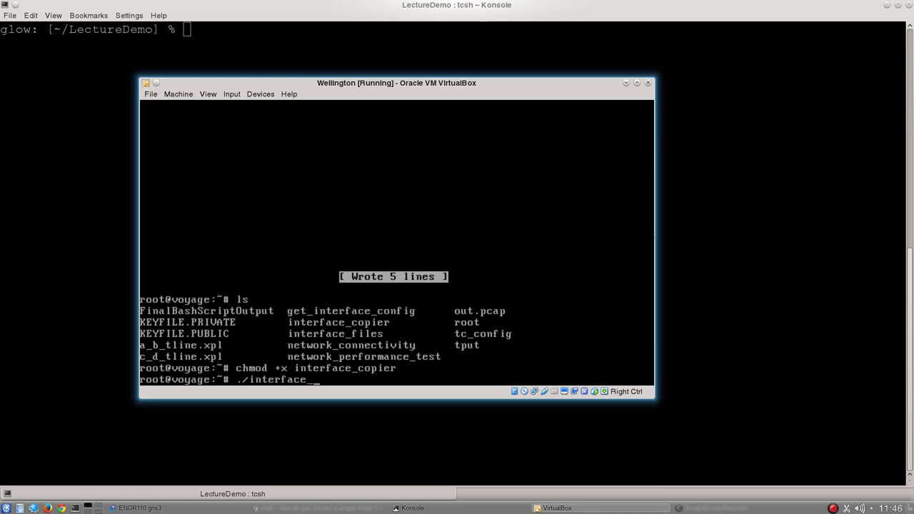
key(Return)
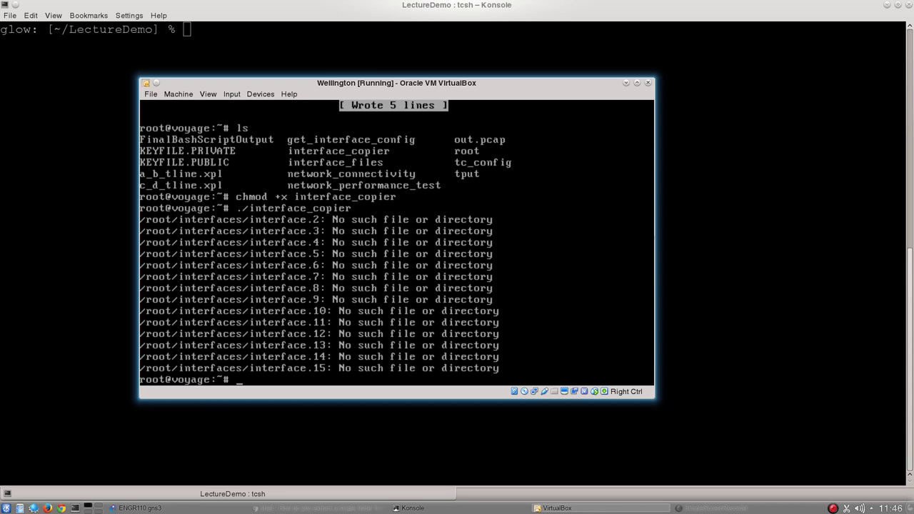
text(ls)
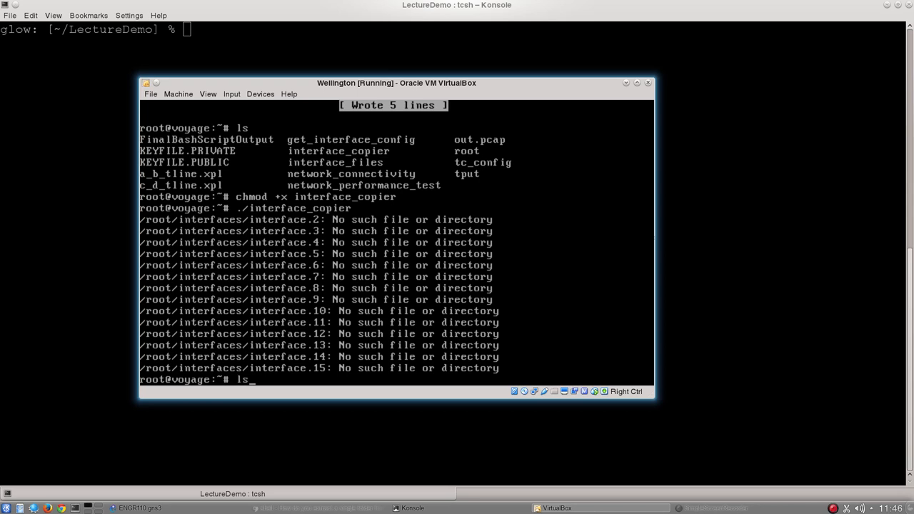
- List the home directory and create the interfaces directory with mkdir
key(Return)
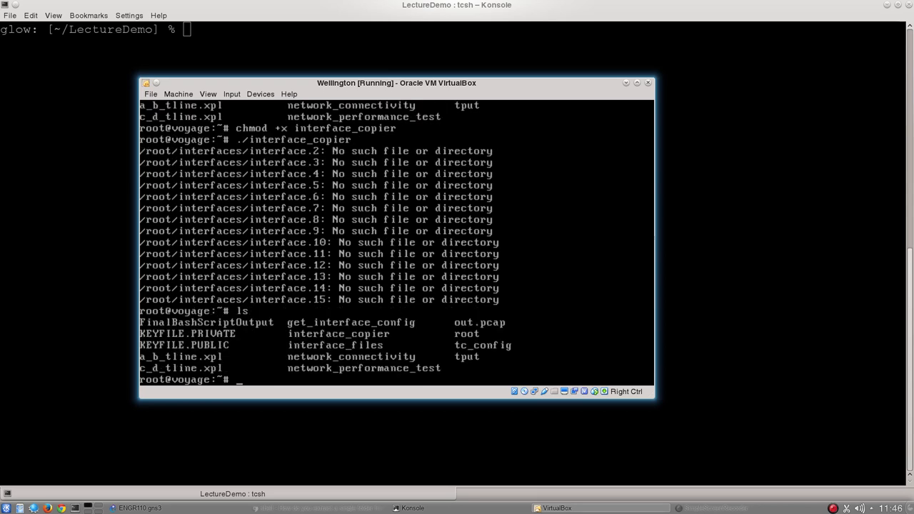
text(mk)
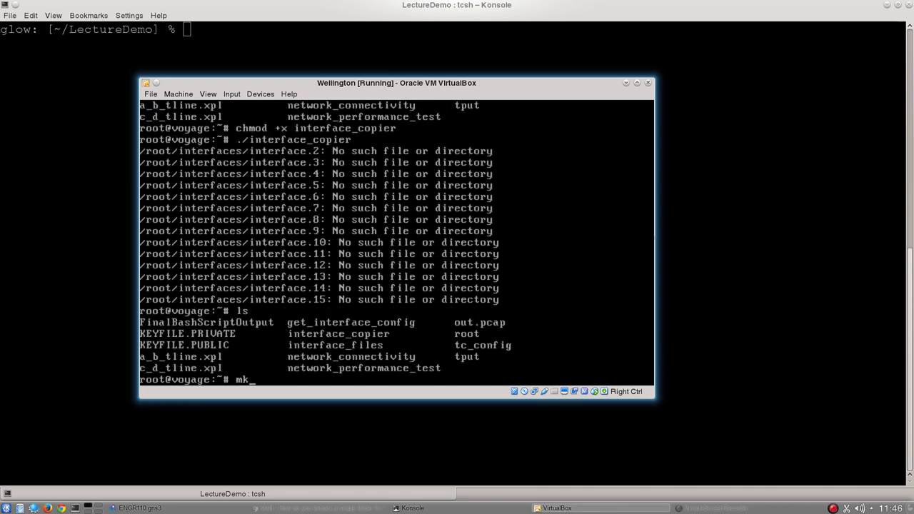
text(dir int)
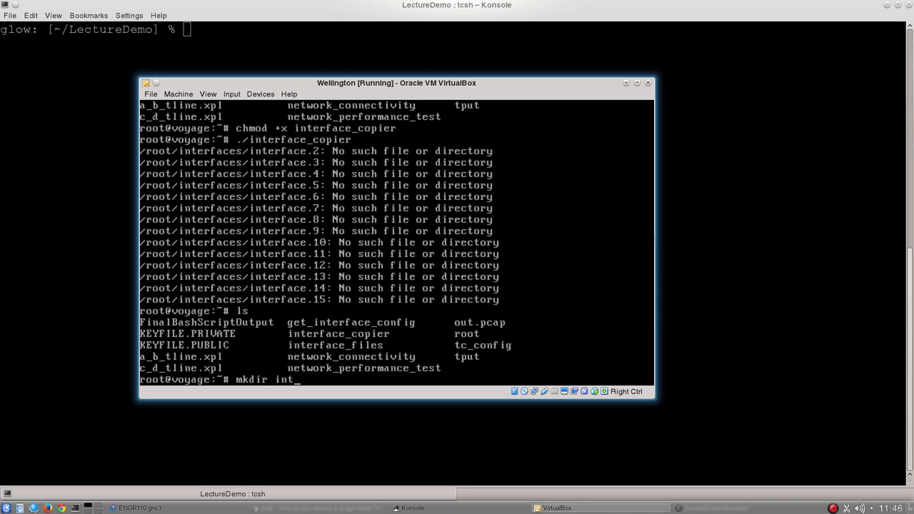
text(erface)
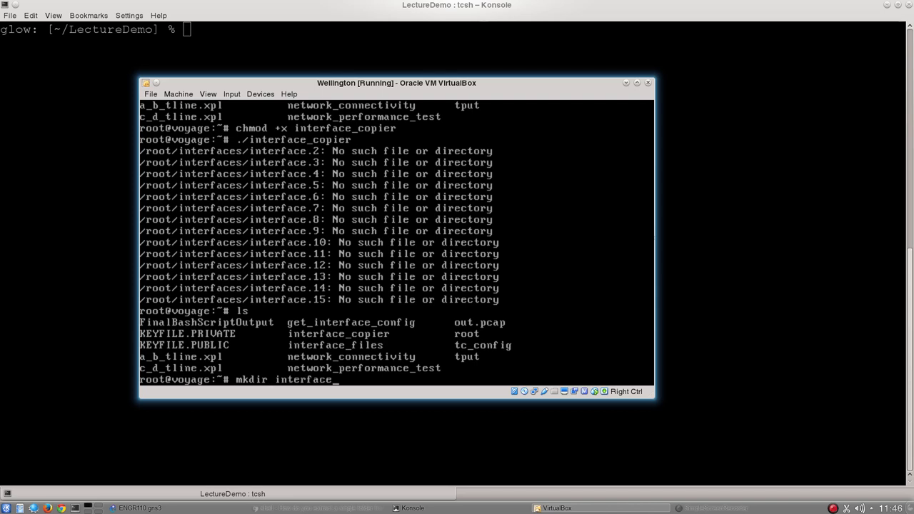
key(Return)
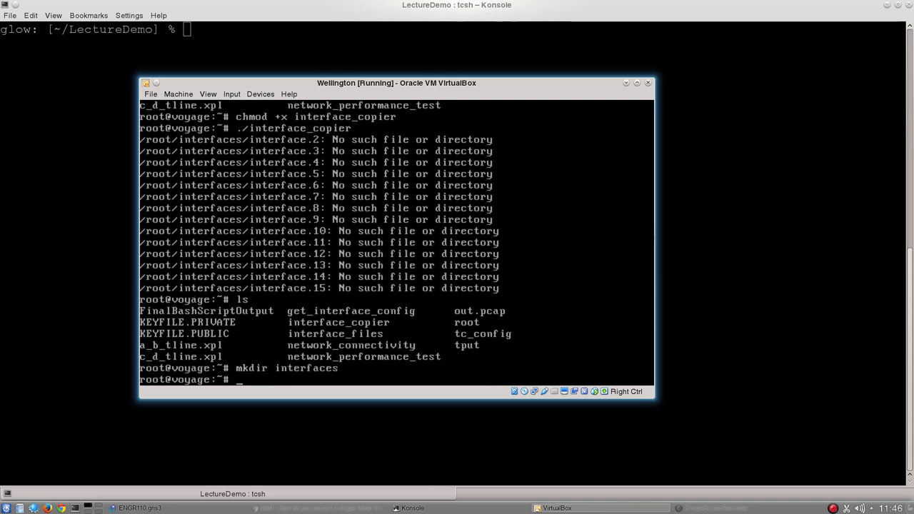
- Rerun ./interface_copier and list interfaces, showing interface.2 through interface.15
text(./interface_copier)
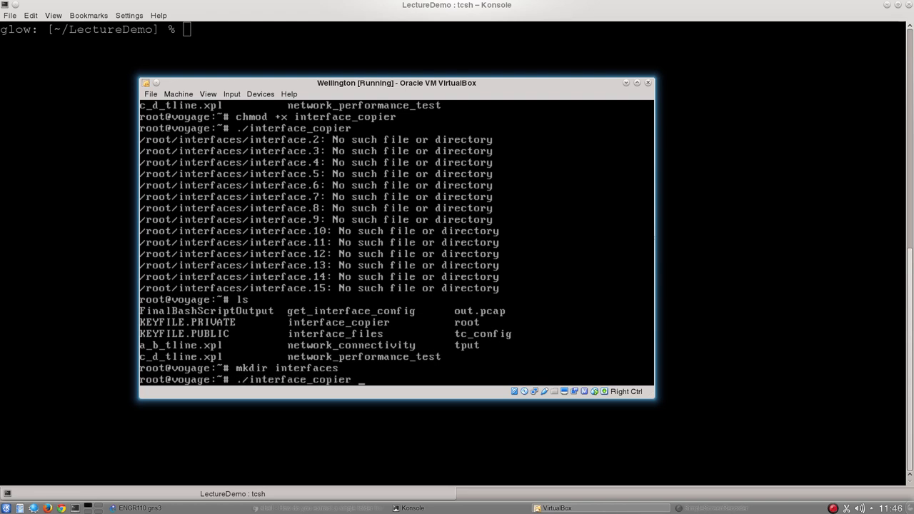
key(Return)
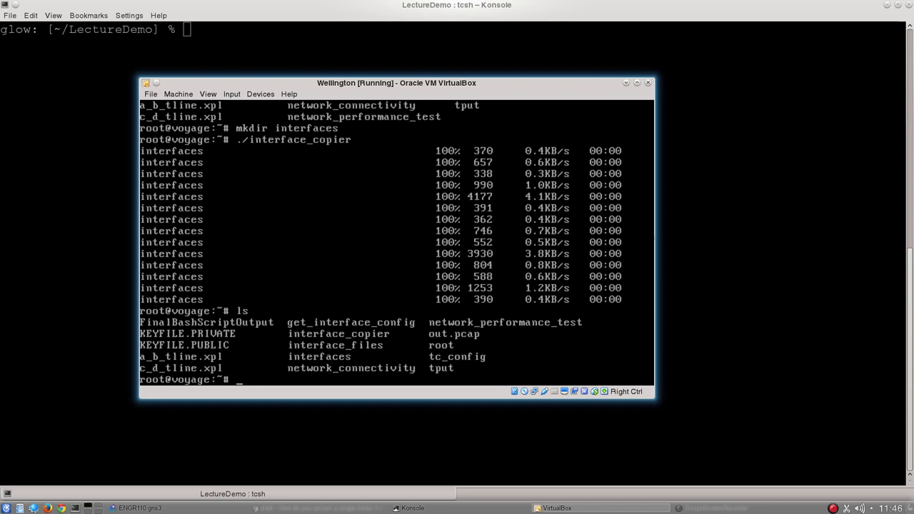
text(ls)
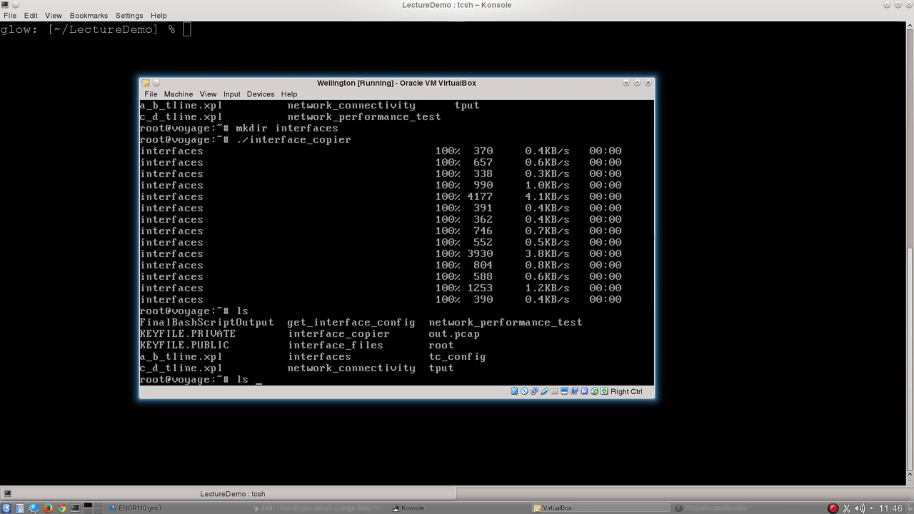
text(interfaces)
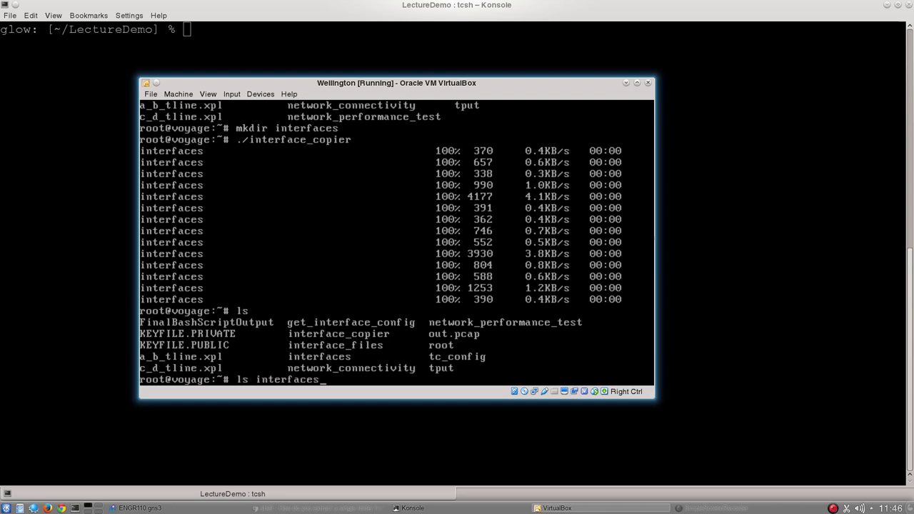
key(Return)
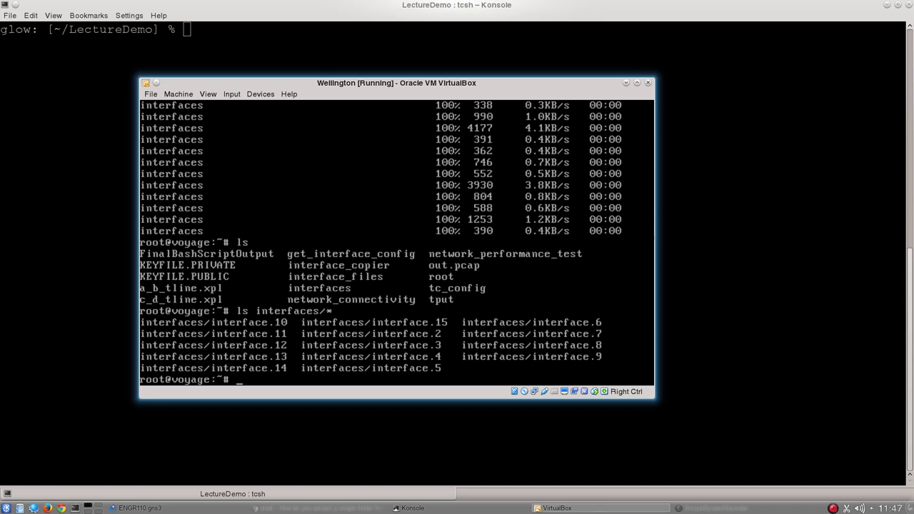
- Archive ~/interfaces into interfaces.tar with tar -cvf and confirm with ls
text(t)
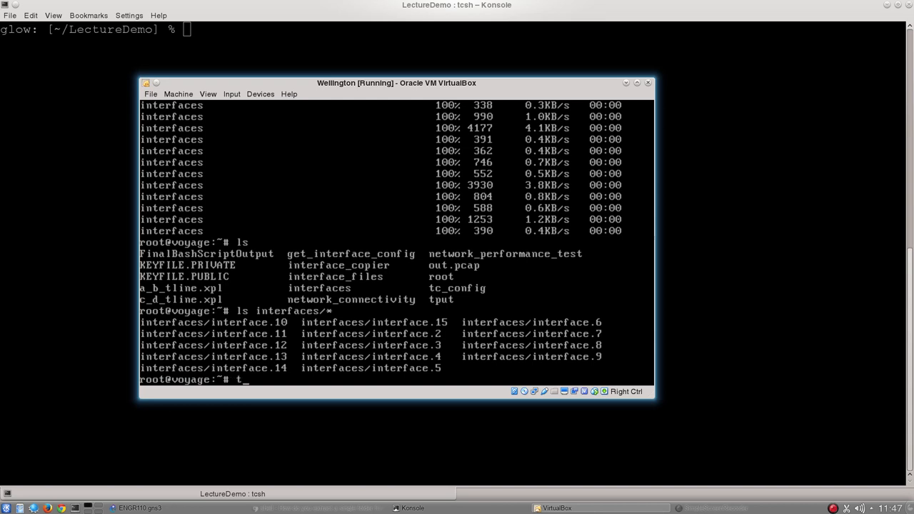
text(ar -)
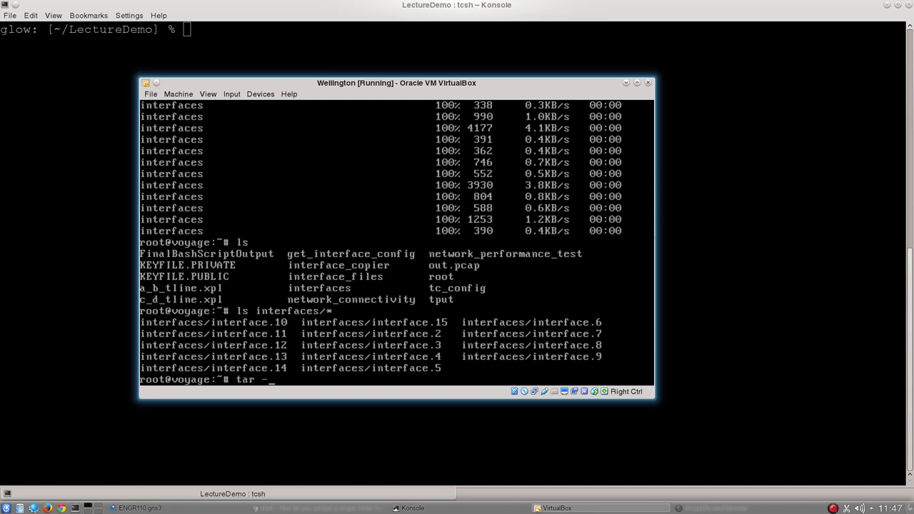
text(cvf)
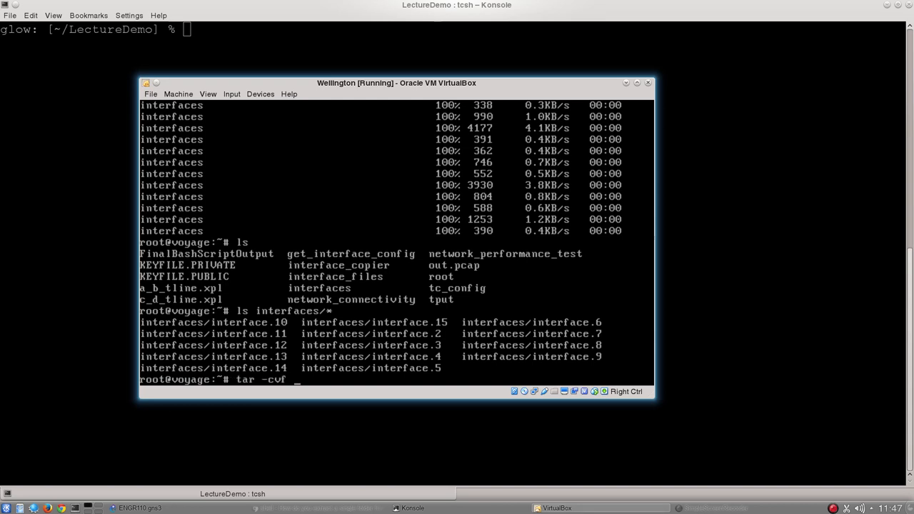
text(interfaces/)
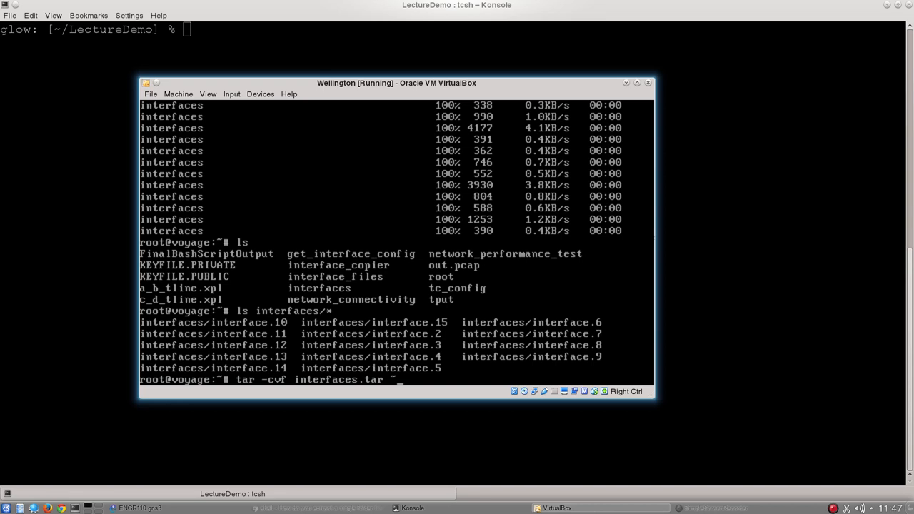
text(~/interfaces)
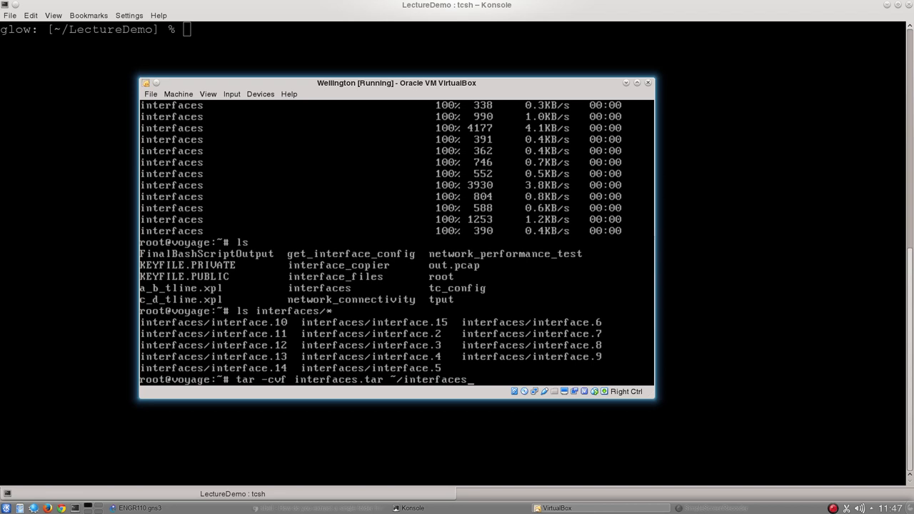
key(Return)
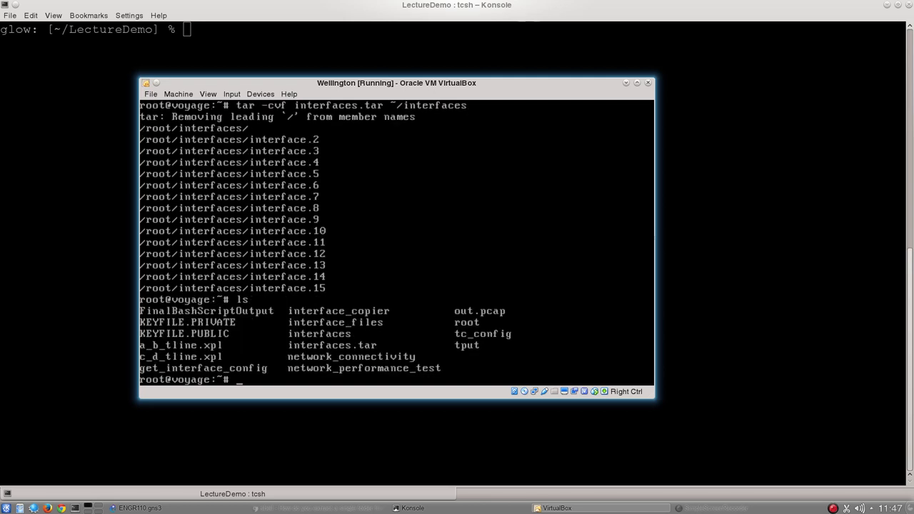
text(ls interfaces/*)
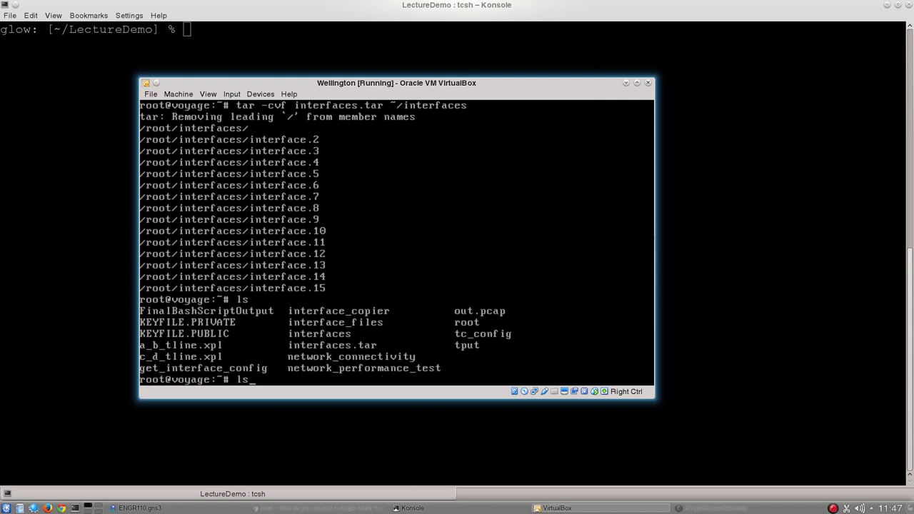
text(scp FinalBashScriptOutput elf@192.168.56.1:~/)
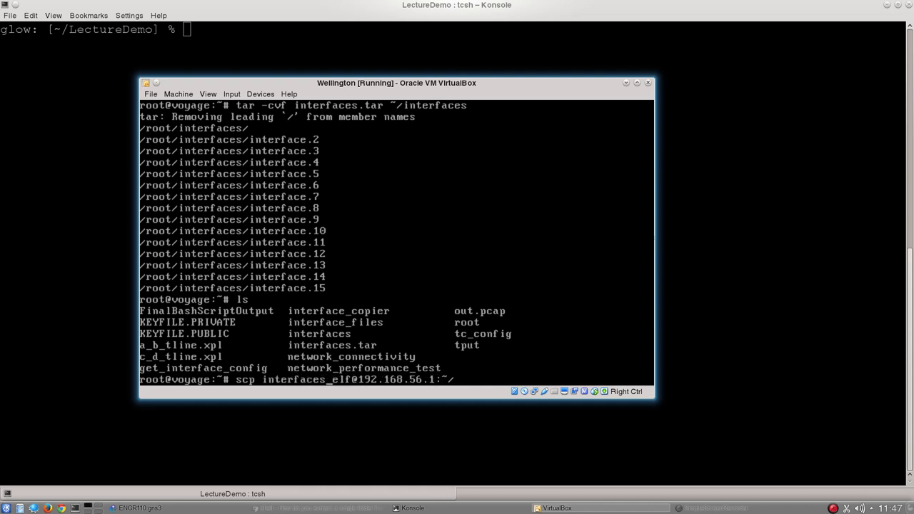
text(.tar)
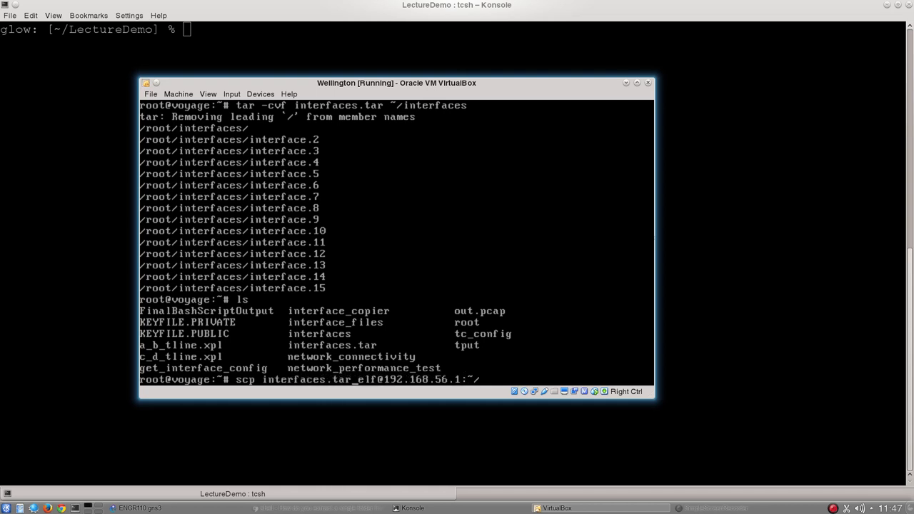
key(Return)
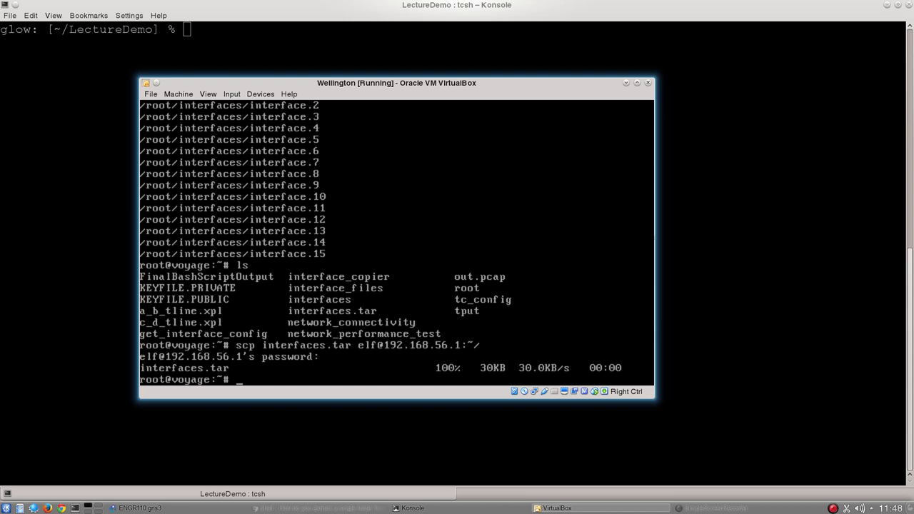
mouse_move(313, 440)
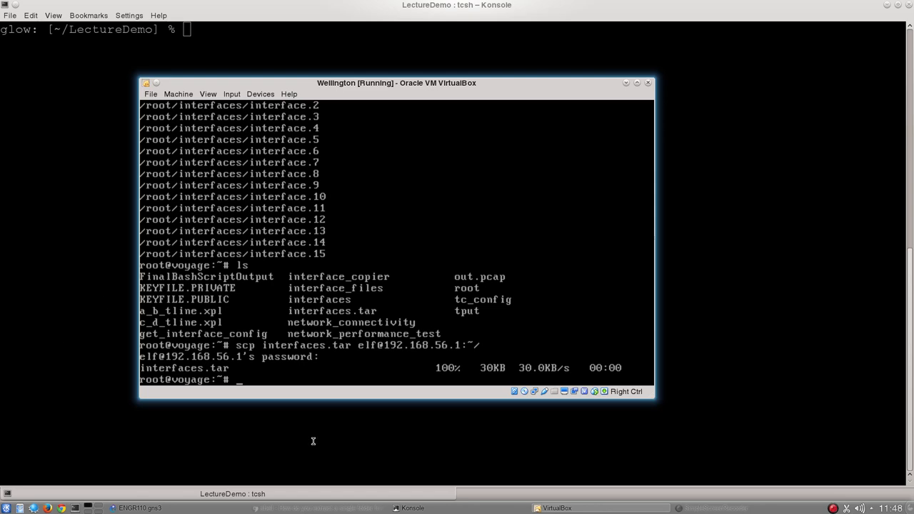